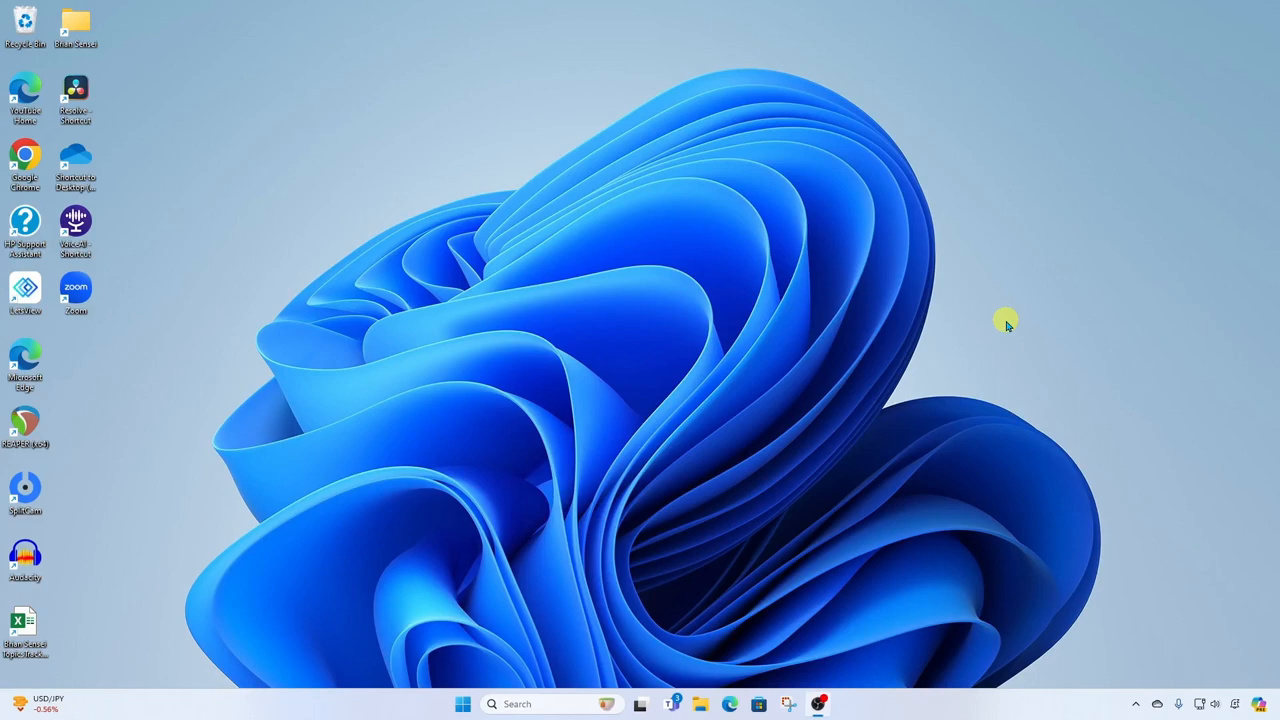
mouse_move(1007, 333)
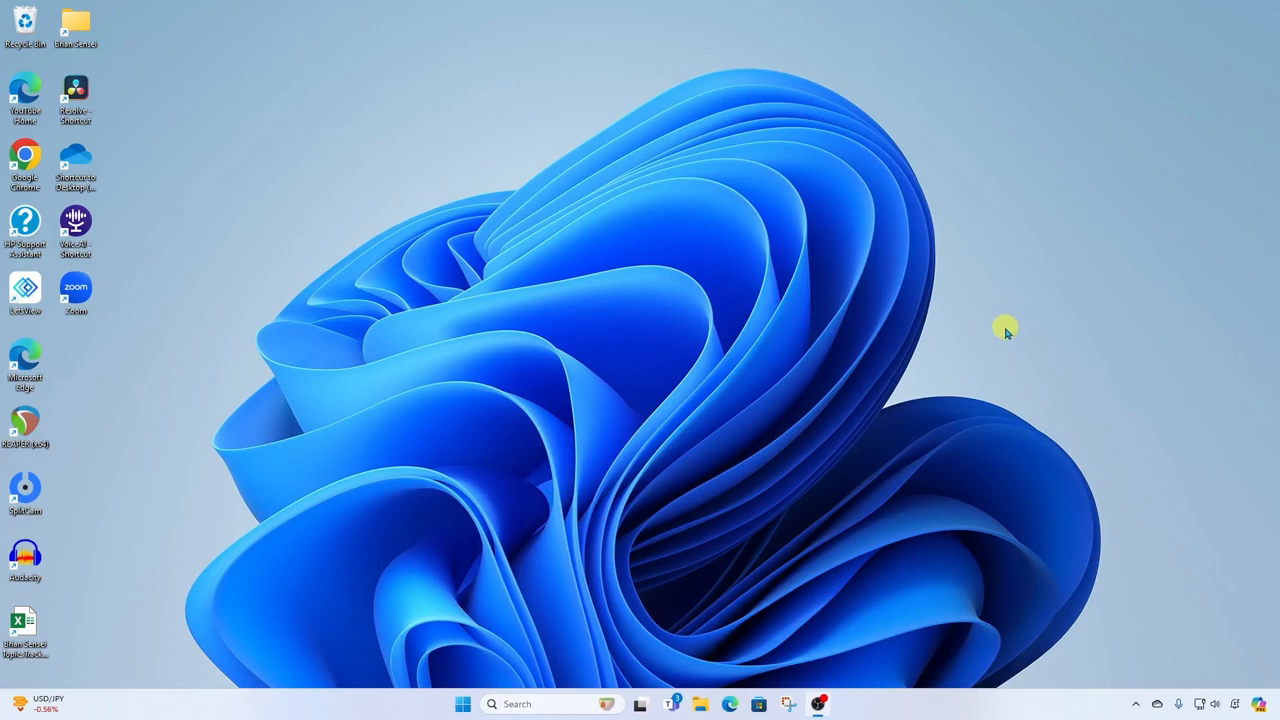
mouse_move(460, 533)
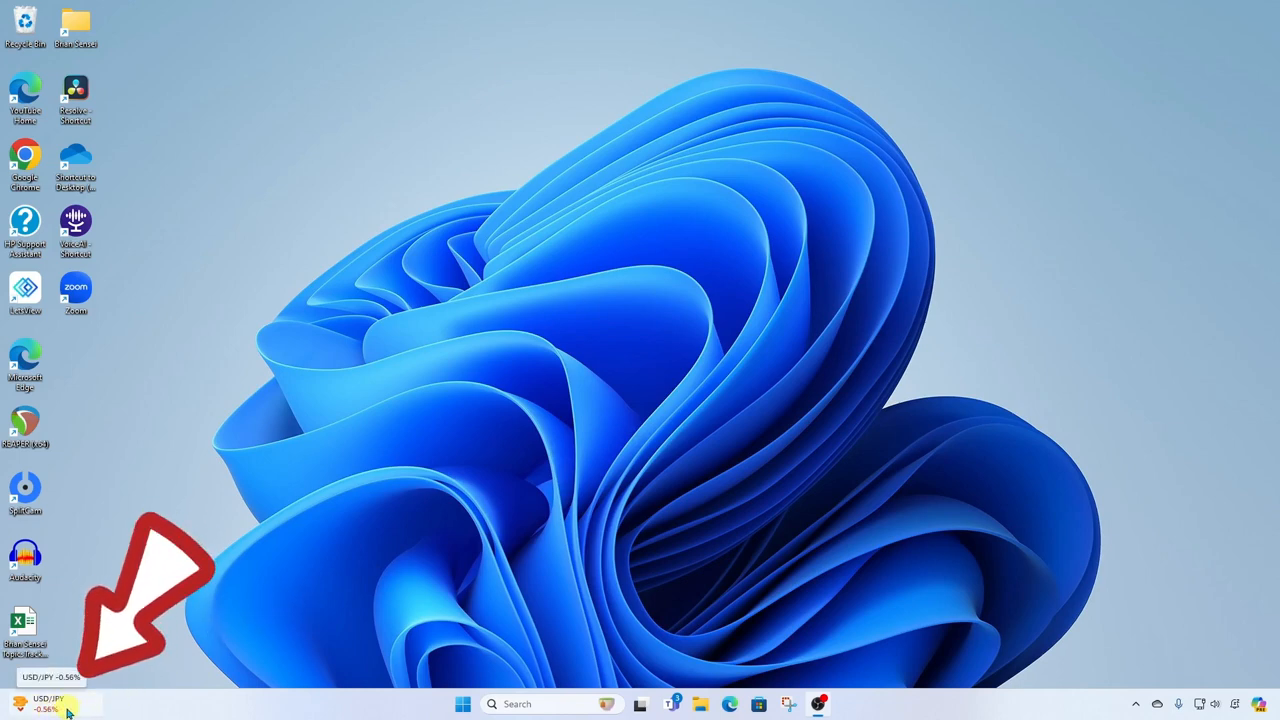
Open the Widgets board and scroll down to the Markets finance widget.
click(49, 703)
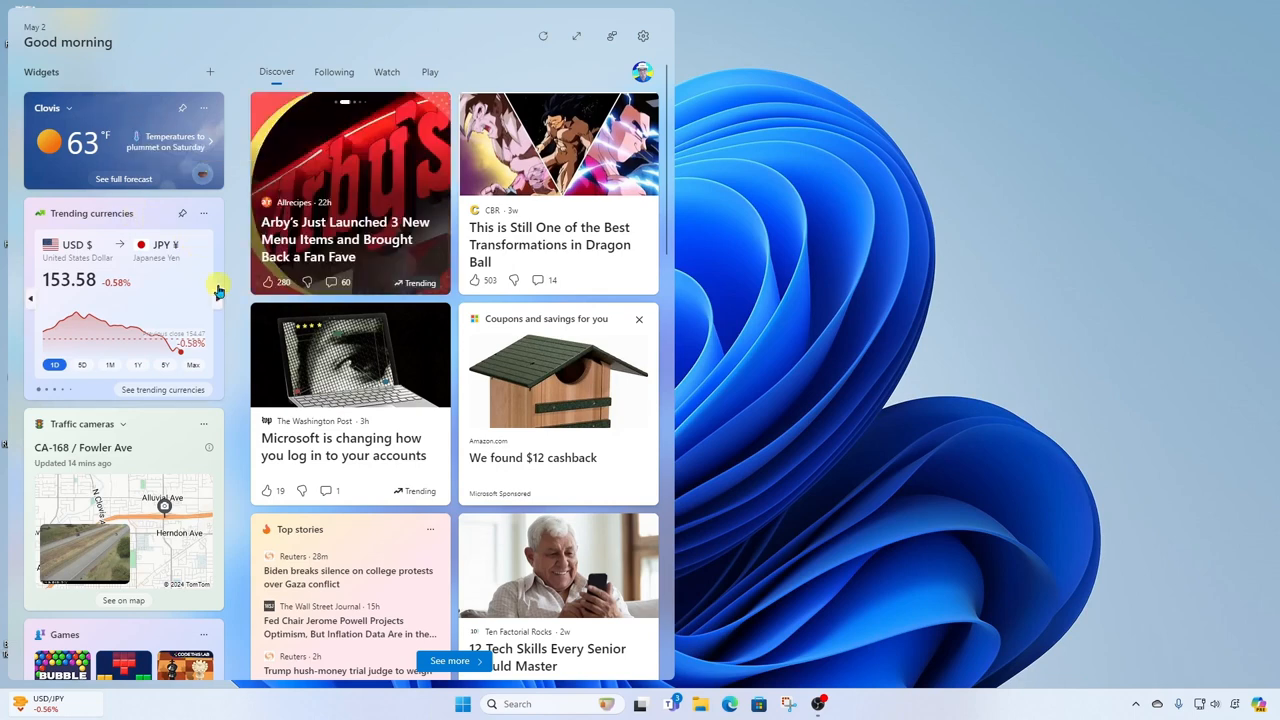
scroll(down, 3)
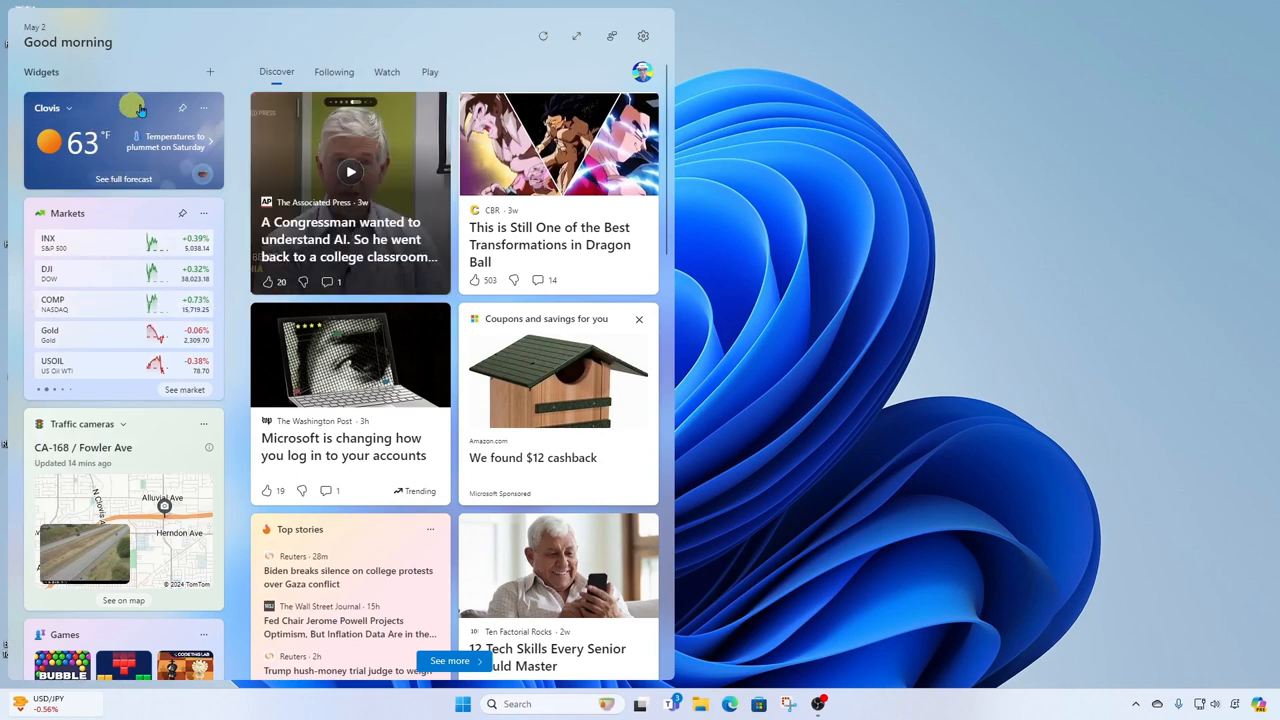
Resize the weather widget to Medium to show the daily forecast, then dismiss Customize widget.
click(204, 108)
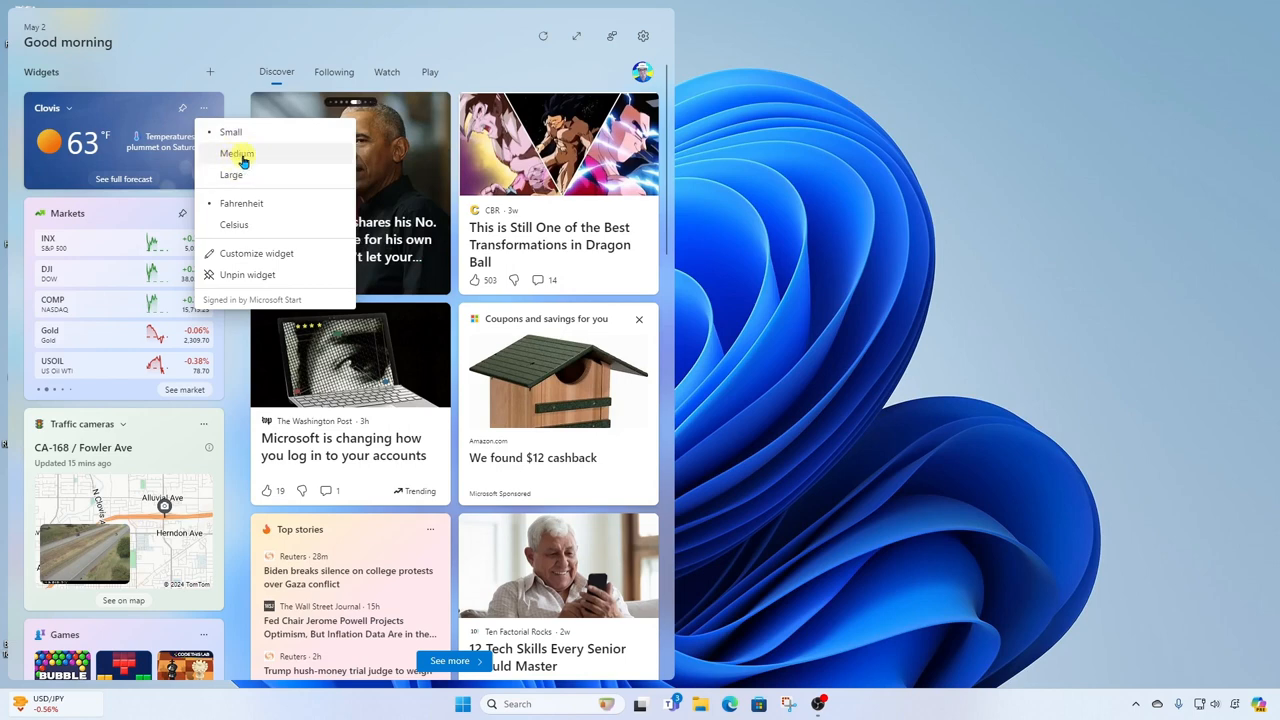
click(231, 174)
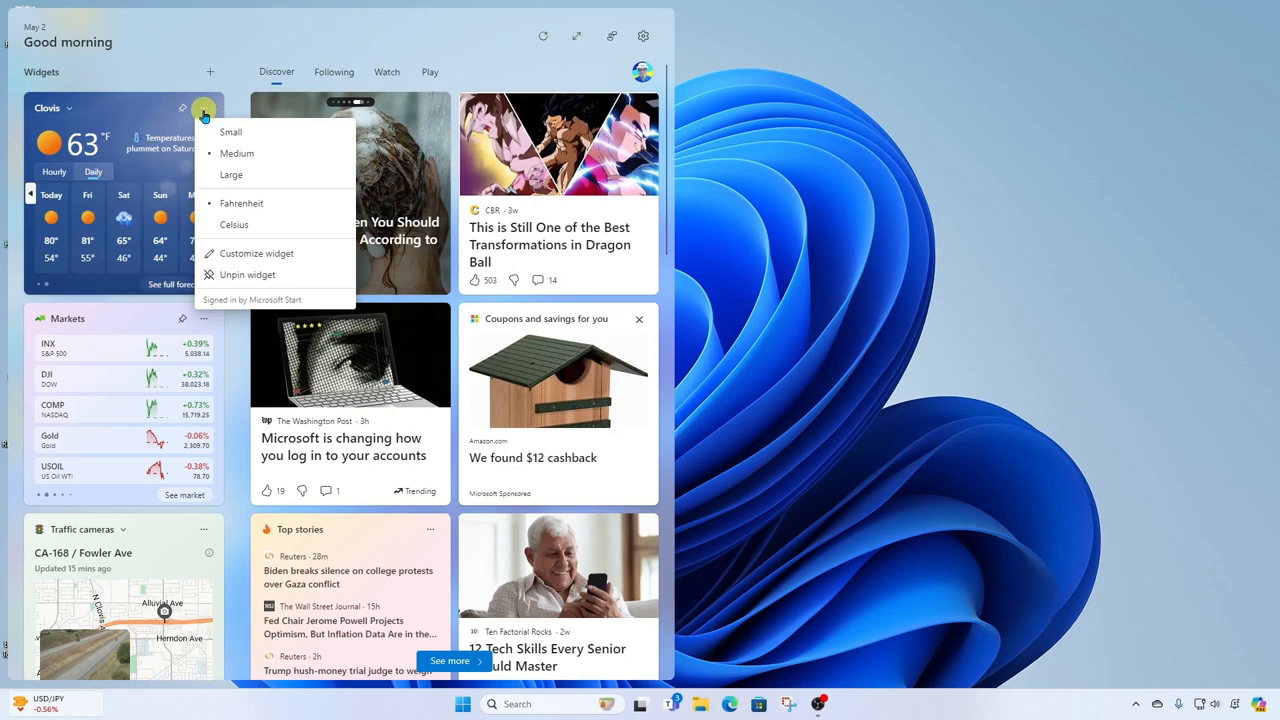
mouse_move(307, 214)
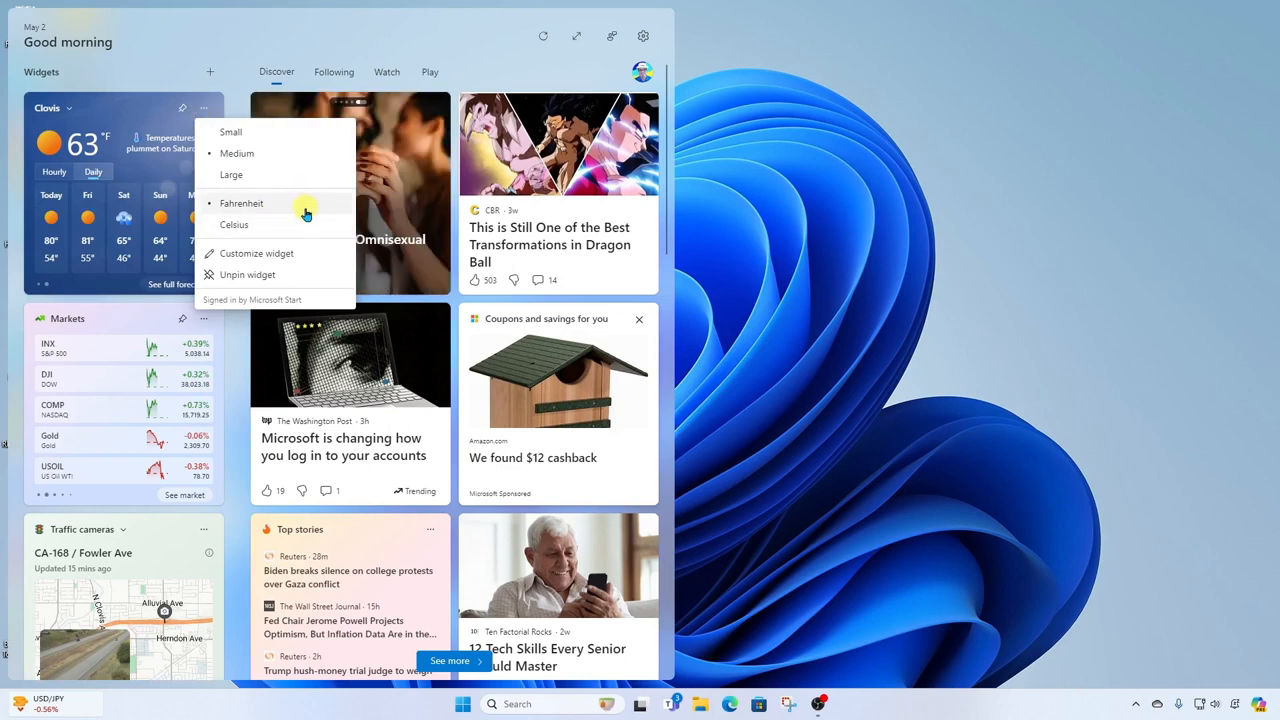
mouse_move(303, 245)
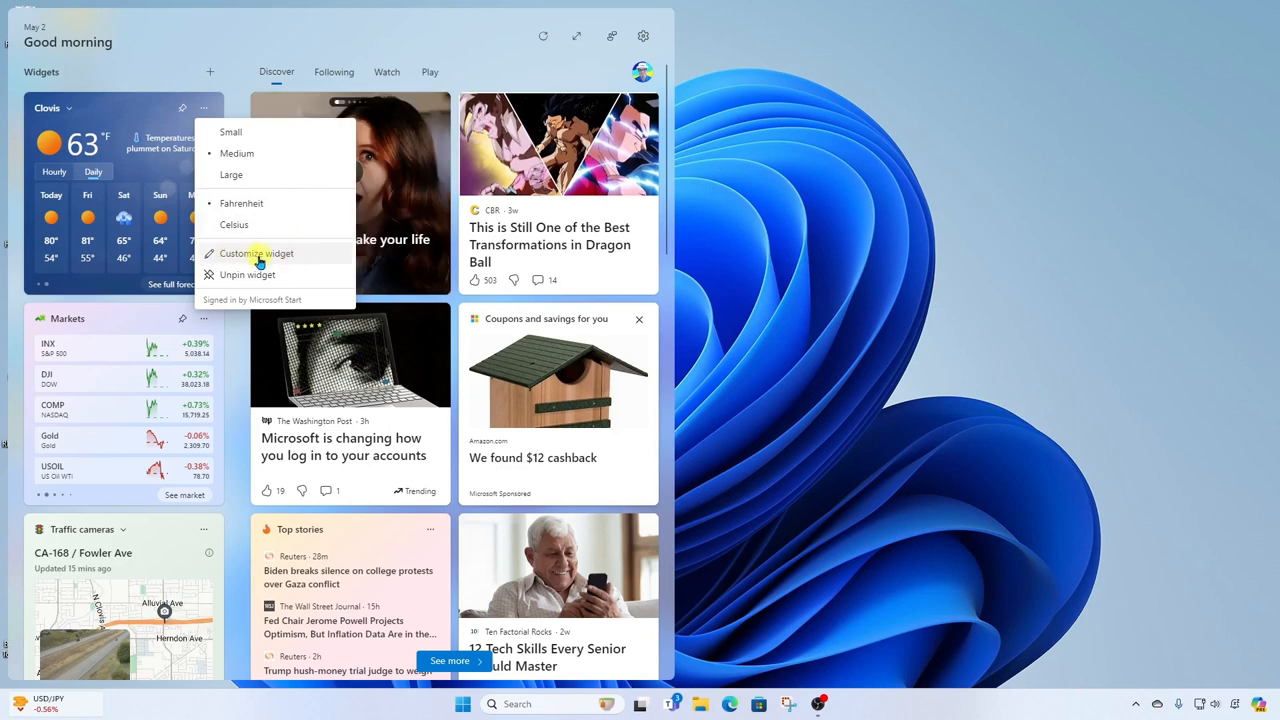
click(256, 253)
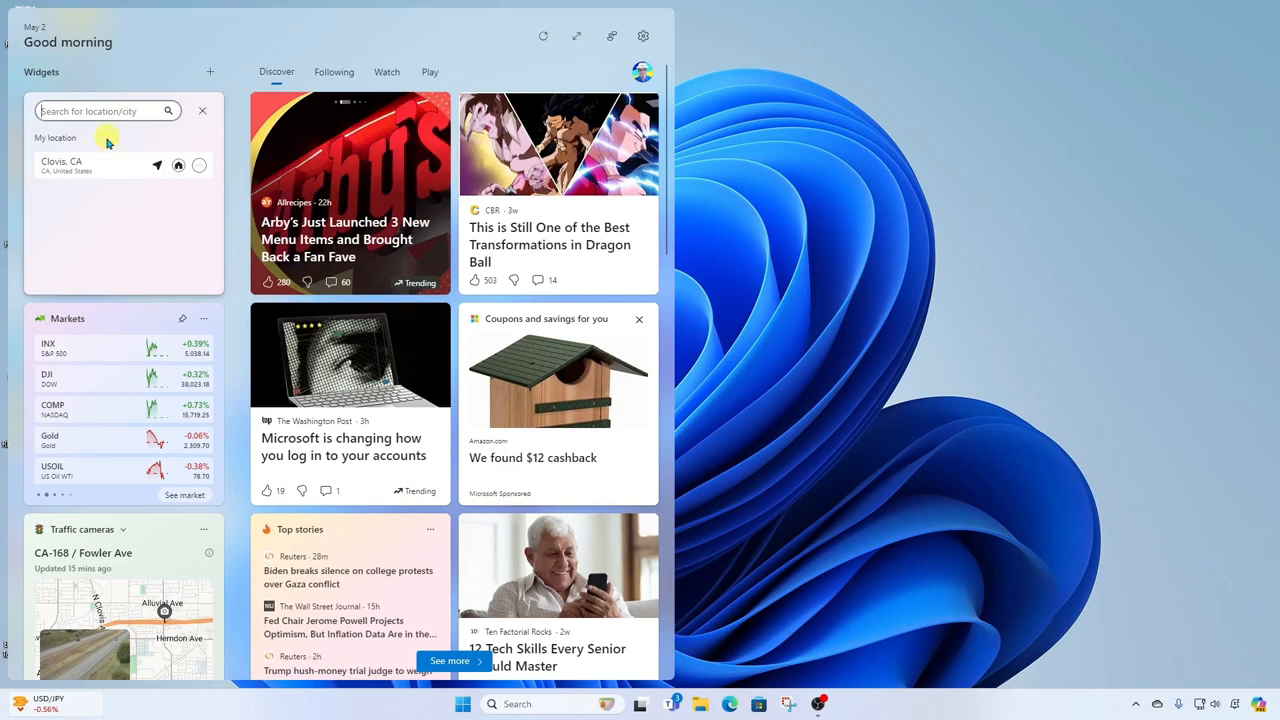
click(204, 108)
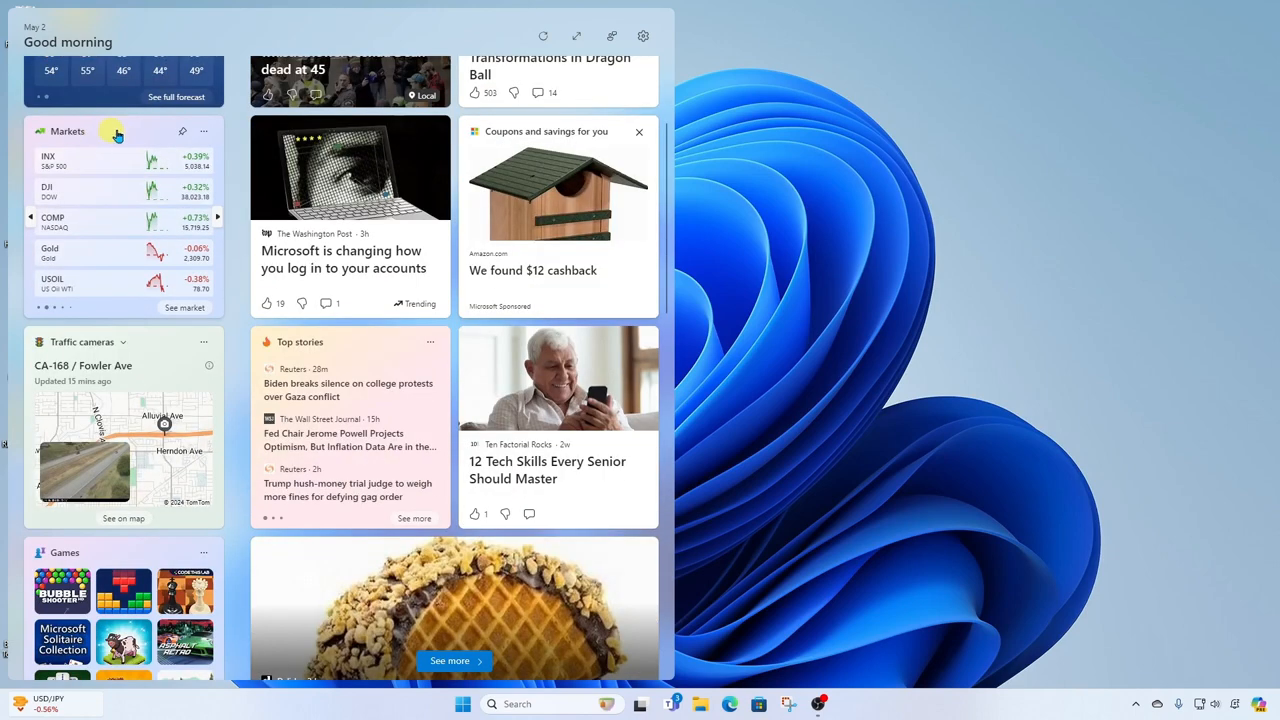
click(204, 131)
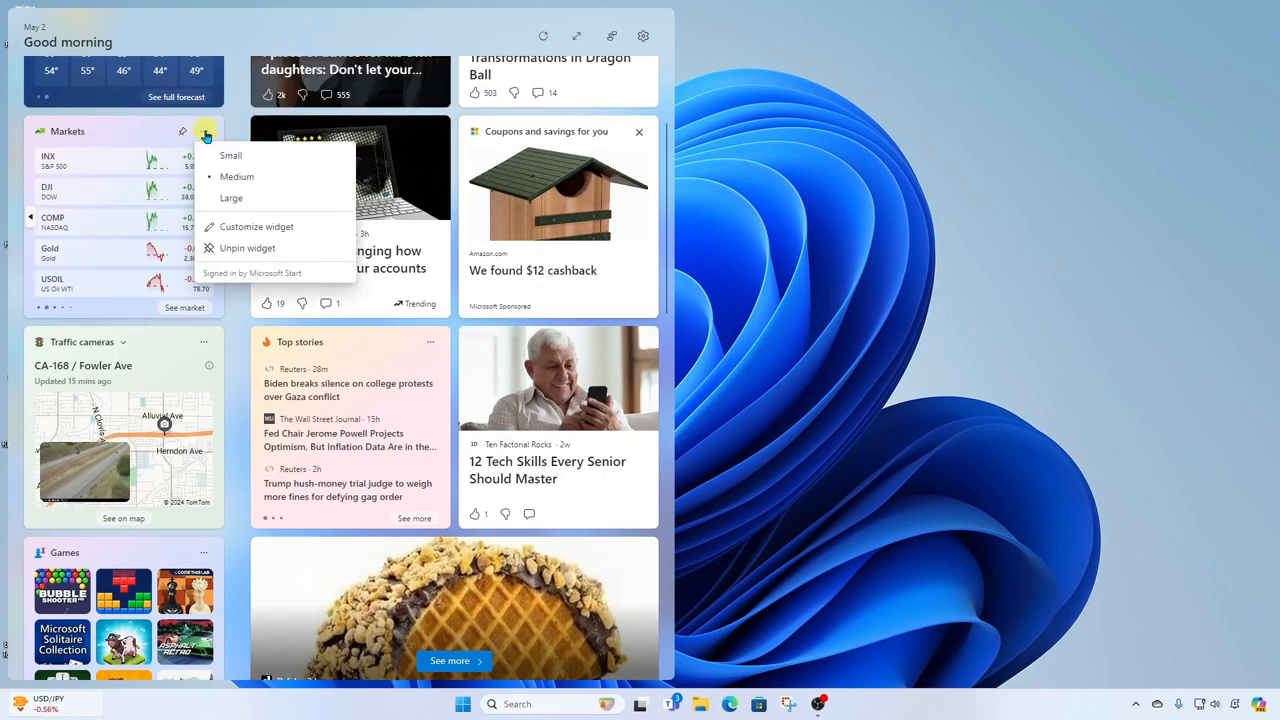
mouse_move(255, 155)
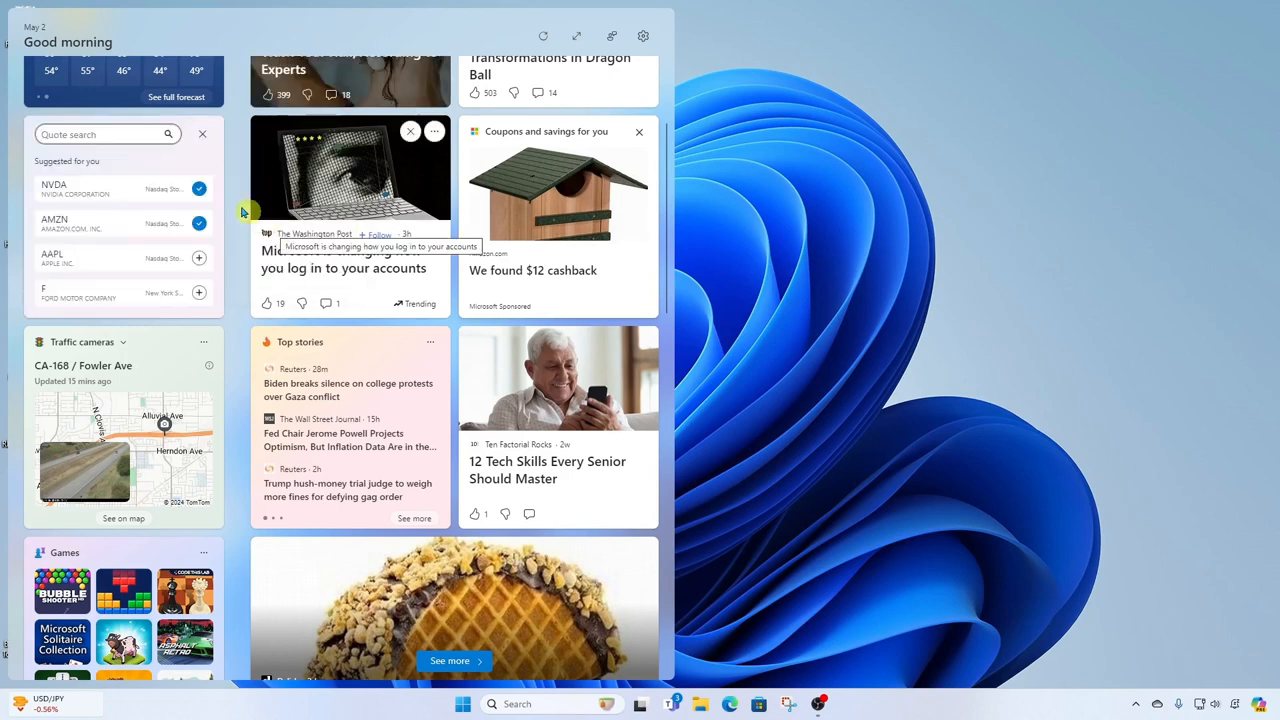
click(105, 134)
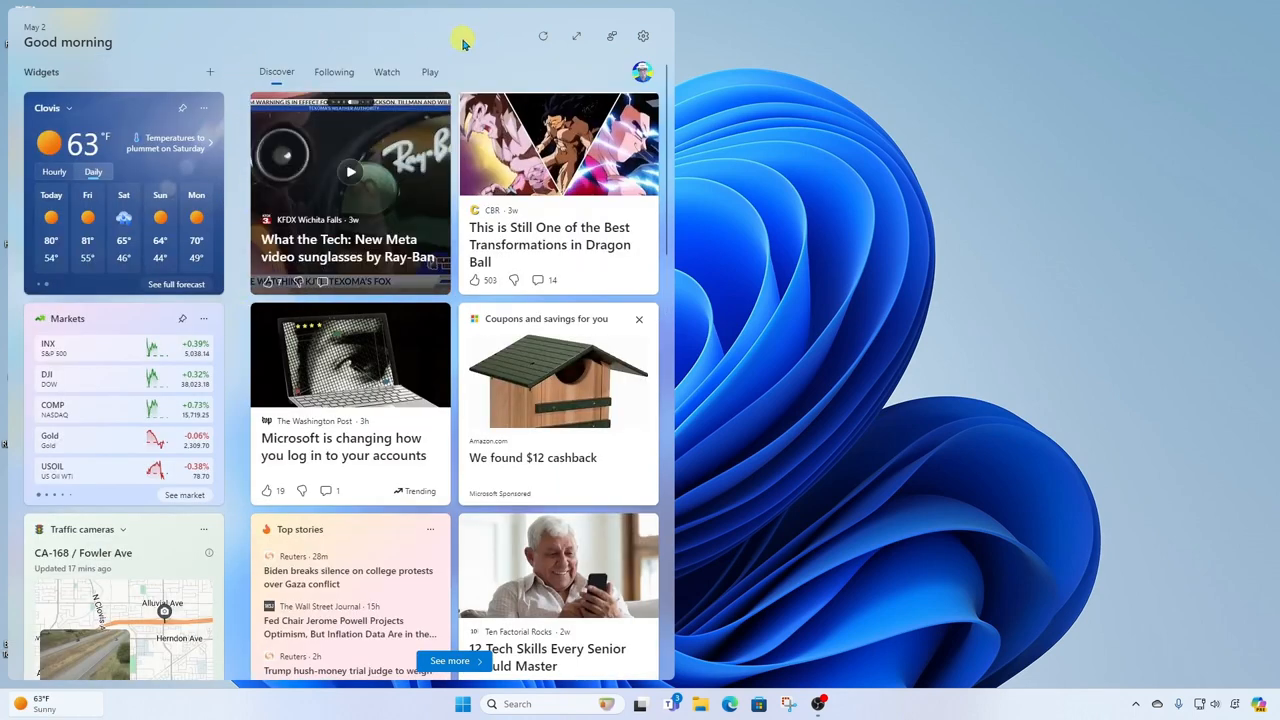
mouse_move(433, 39)
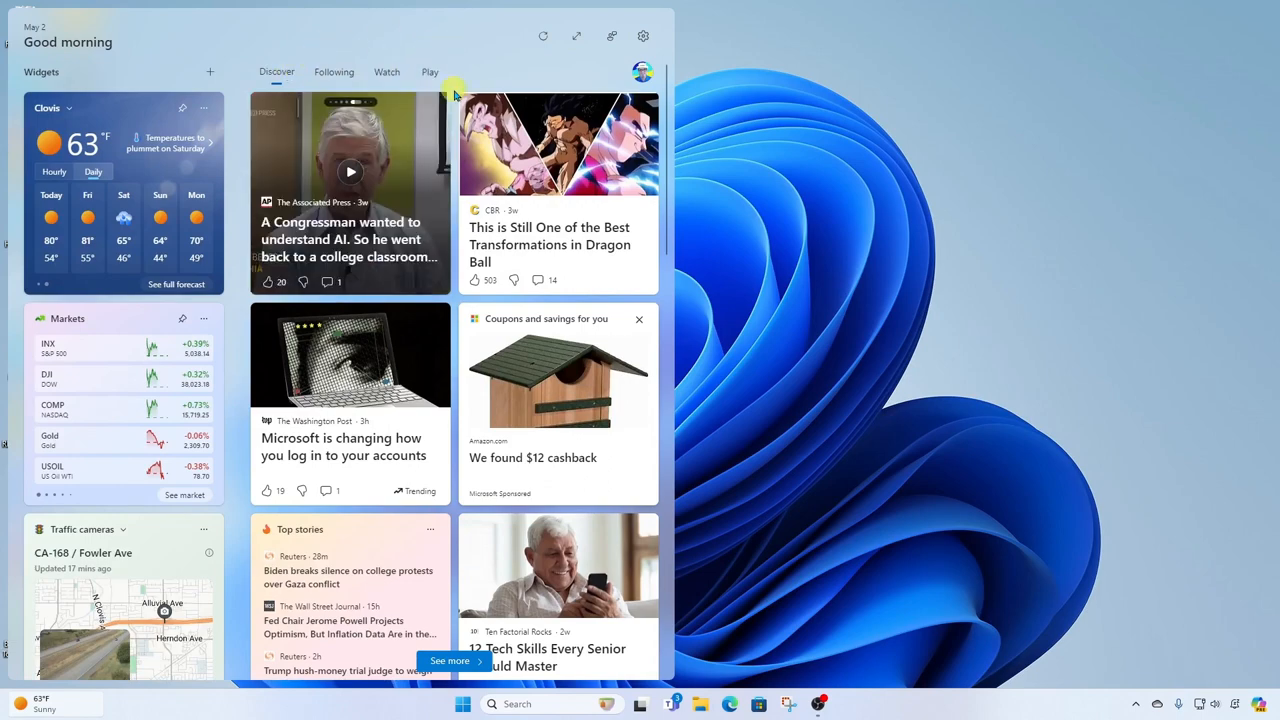
Scroll the news feed and switch it to the Following tab.
scroll(down, 3)
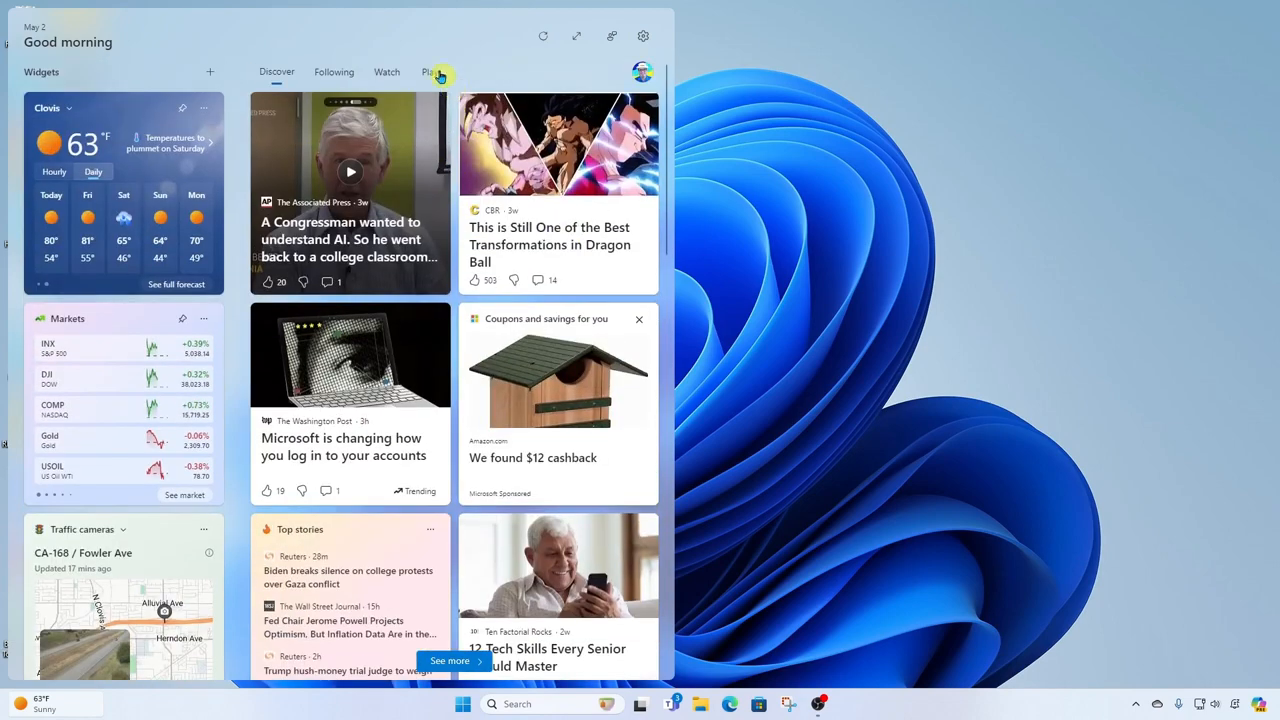
click(334, 71)
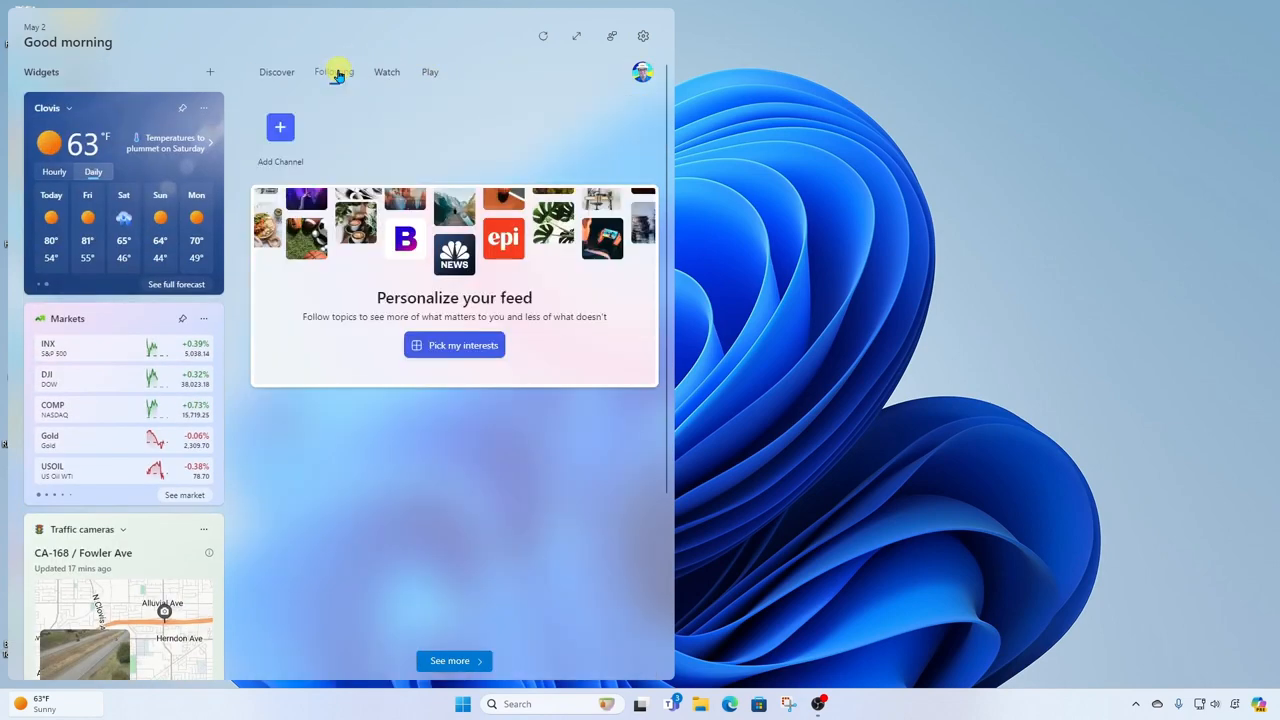
click(333, 71)
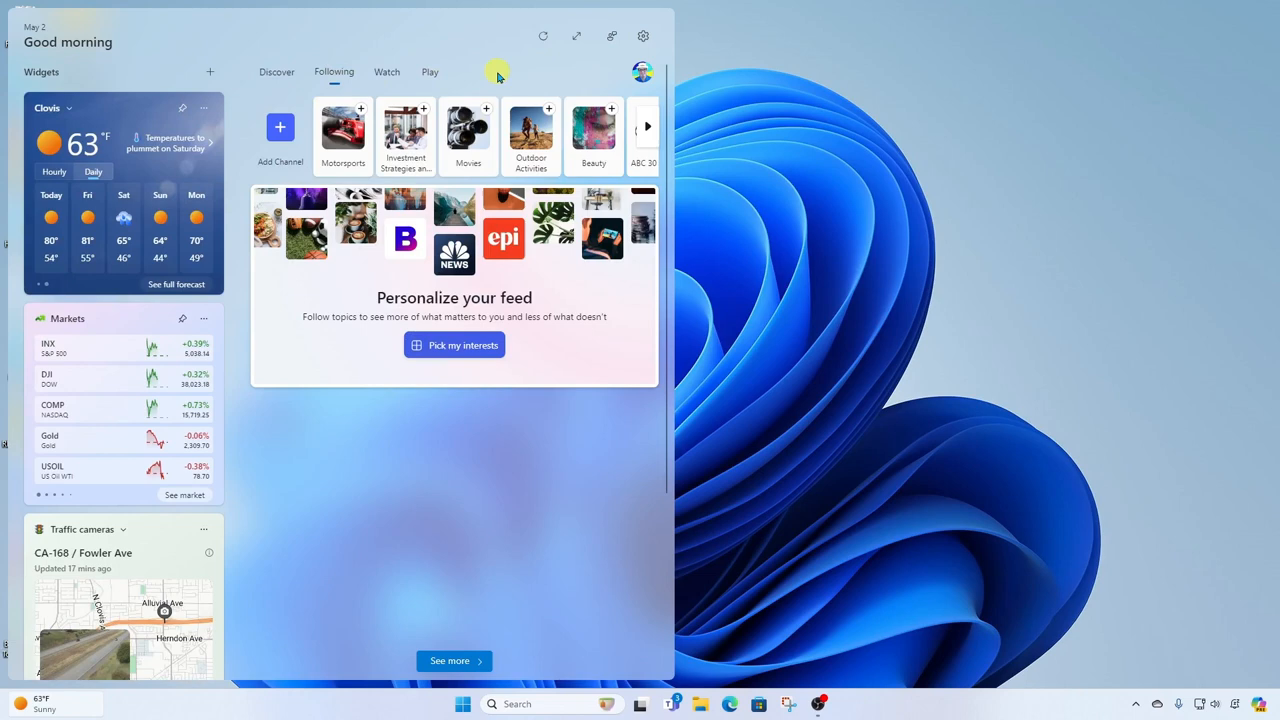
mouse_move(463, 30)
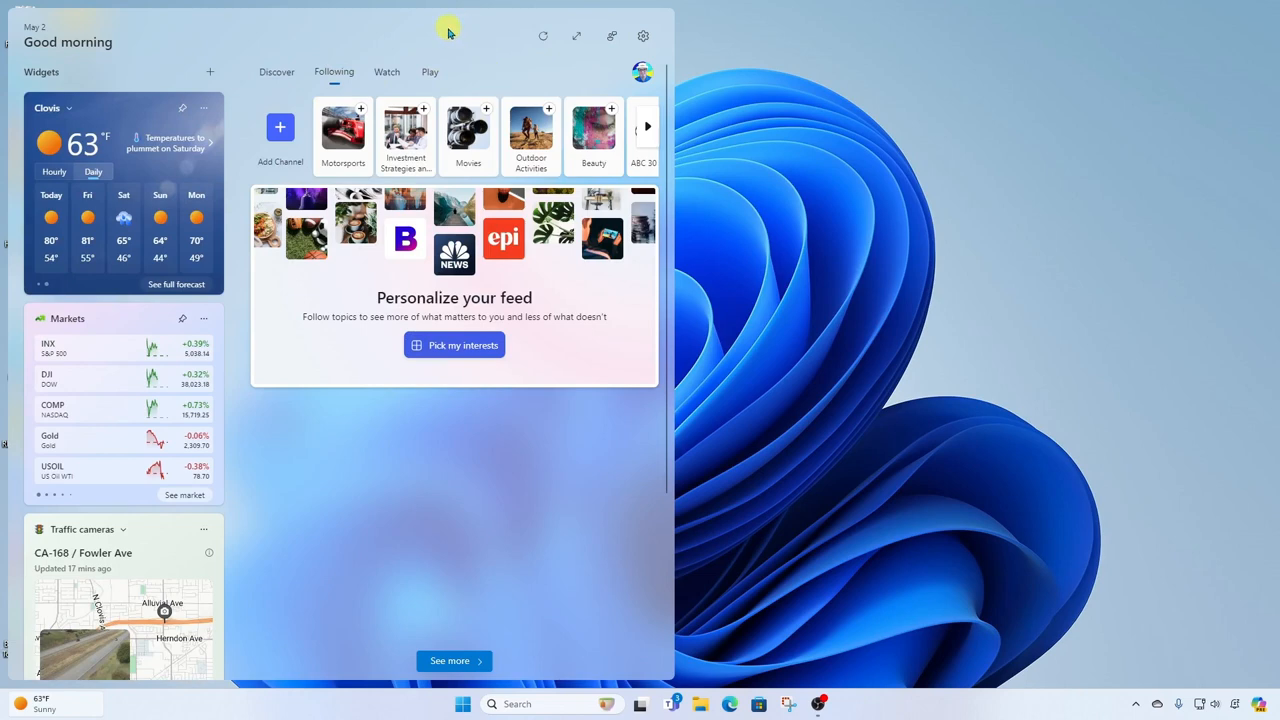
mouse_move(378, 155)
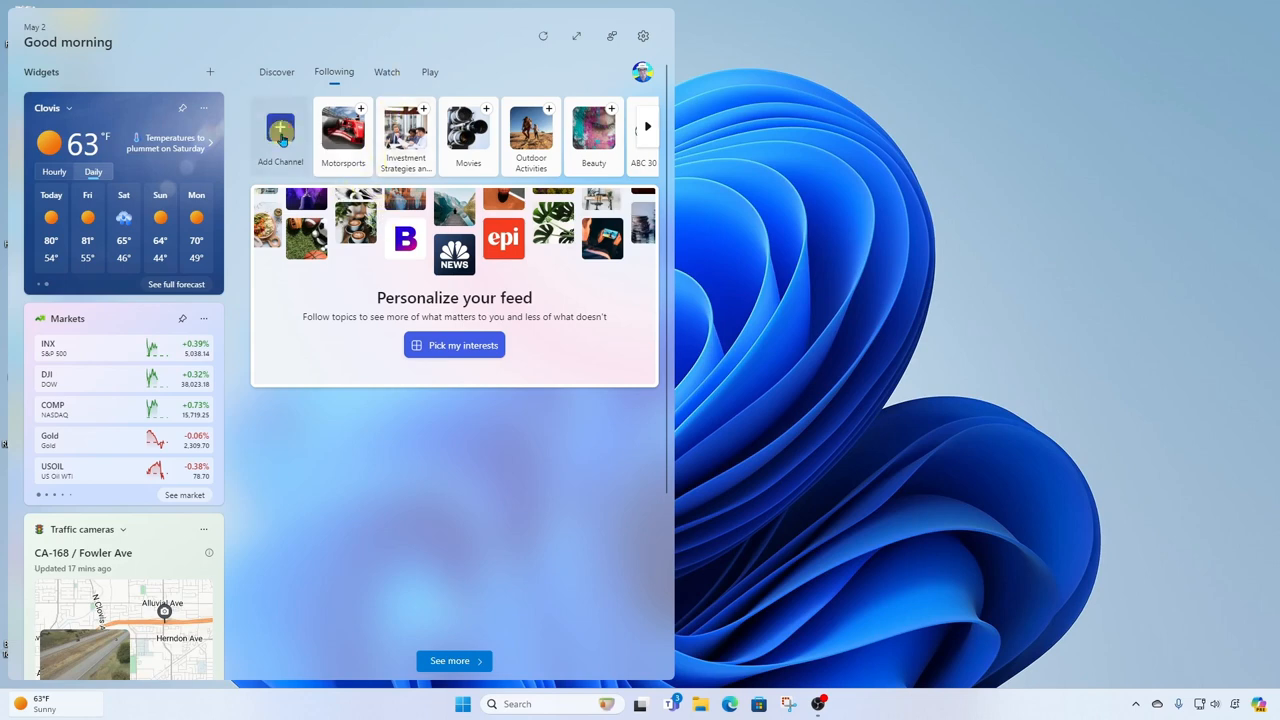
Follow the Science, Technology and Music topics in Personalize Microsoft Start.
click(454, 345)
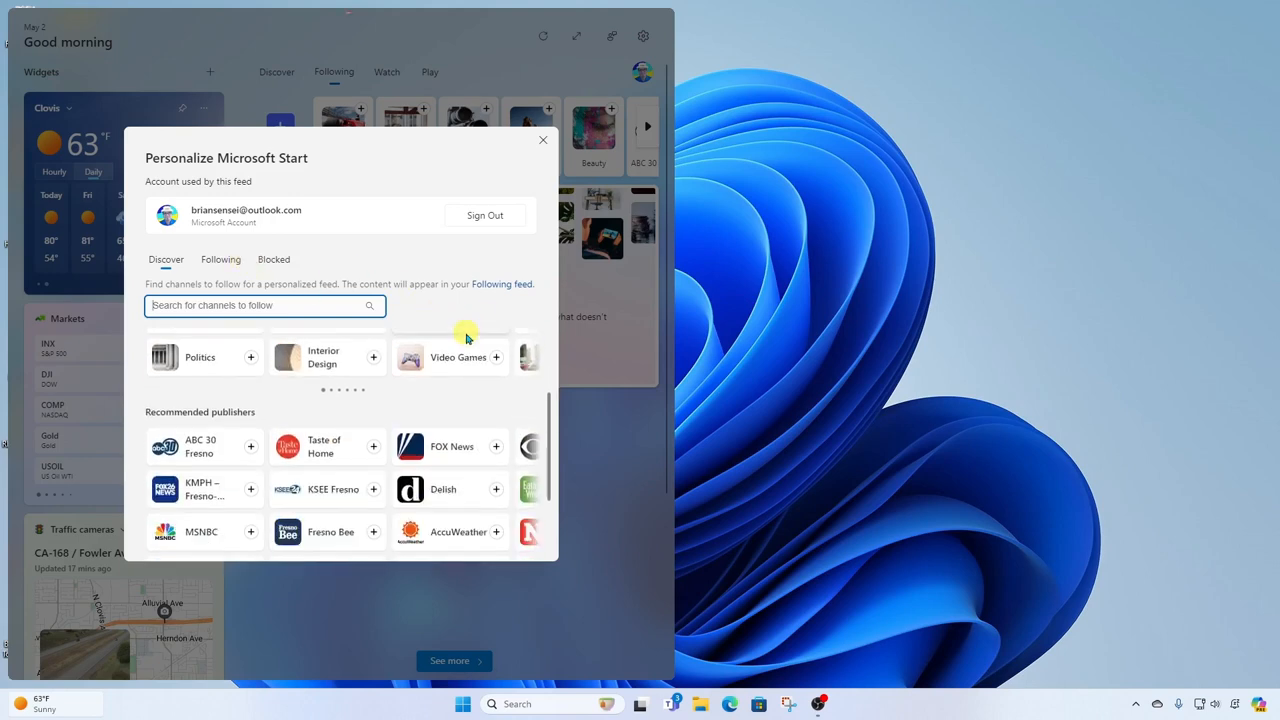
click(543, 140)
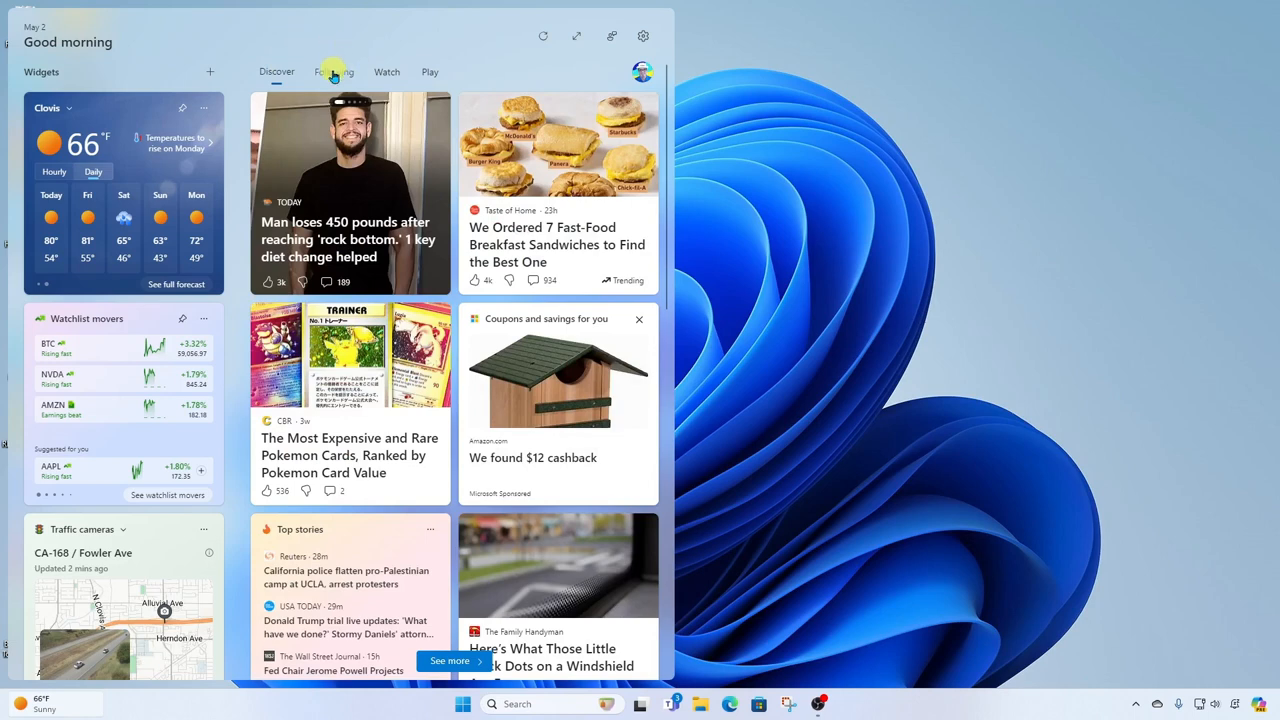
click(334, 71)
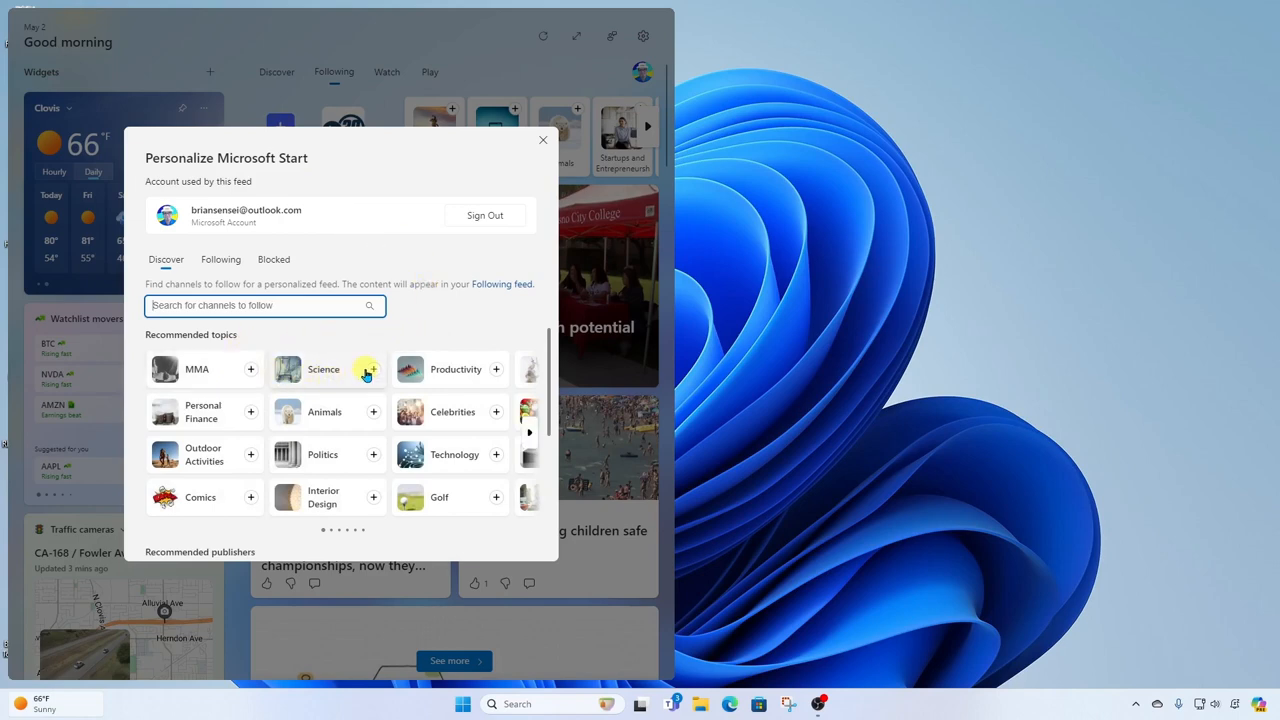
click(373, 369)
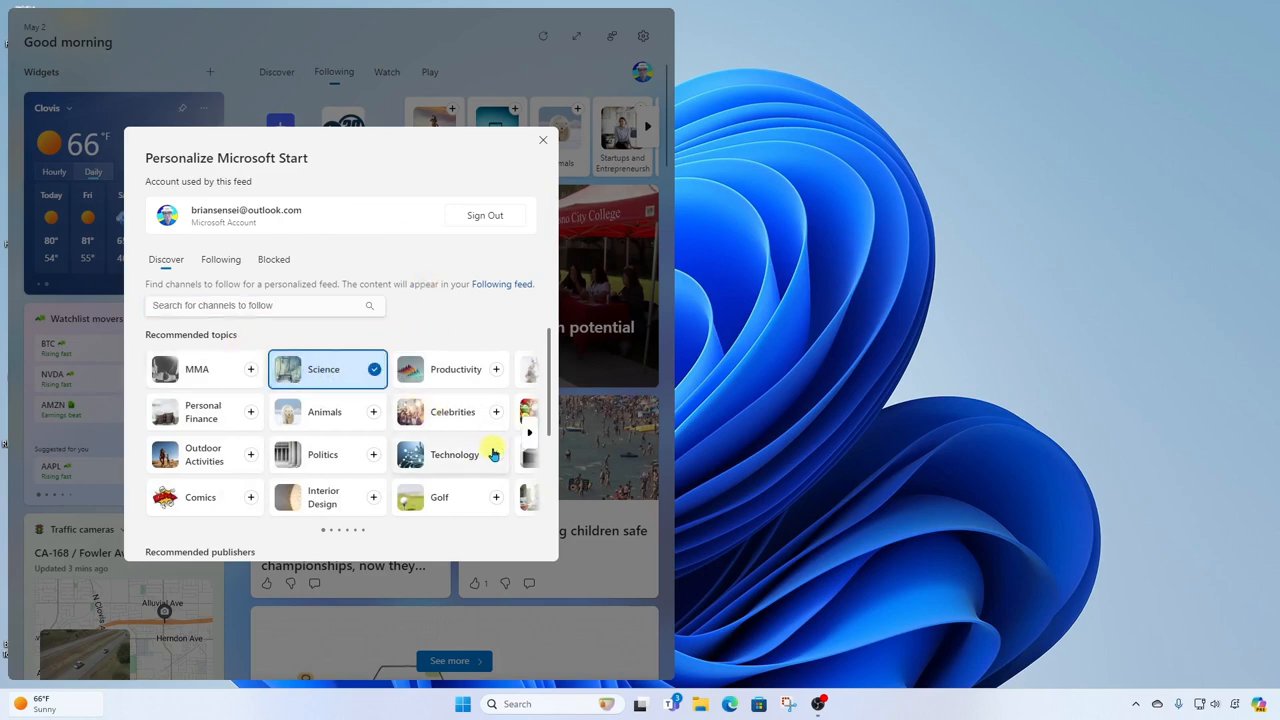
click(530, 432)
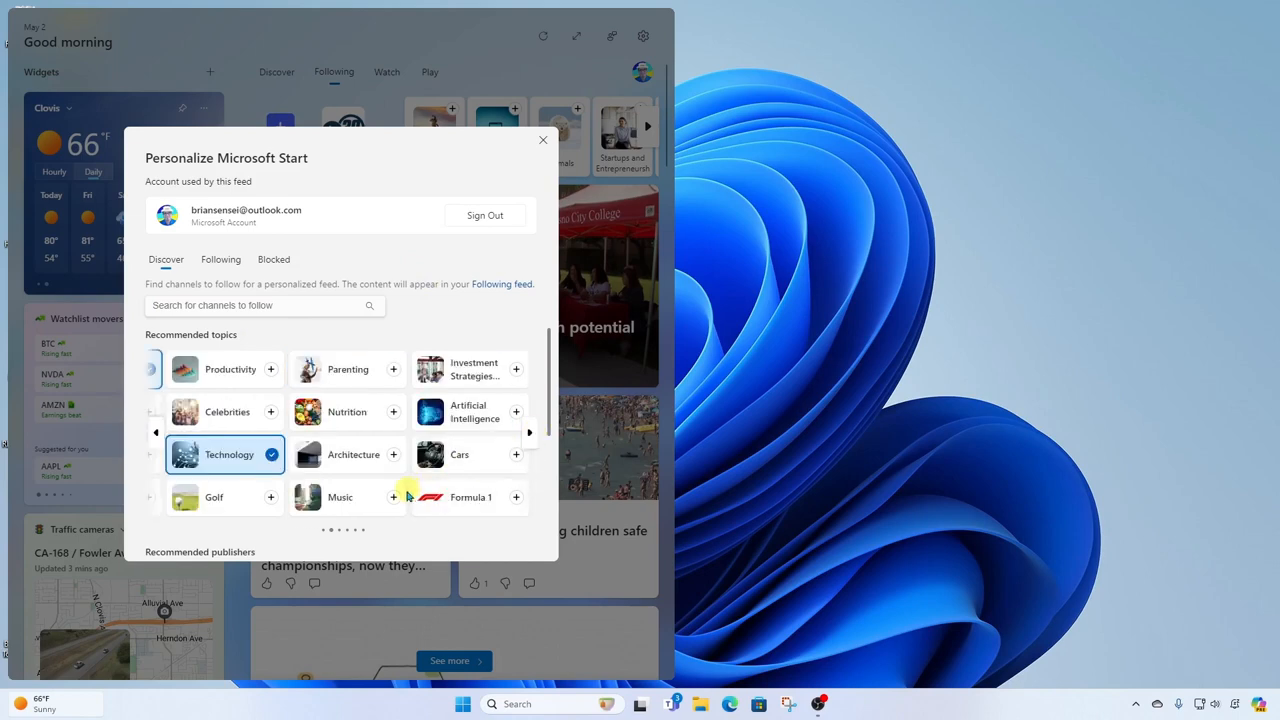
click(543, 139)
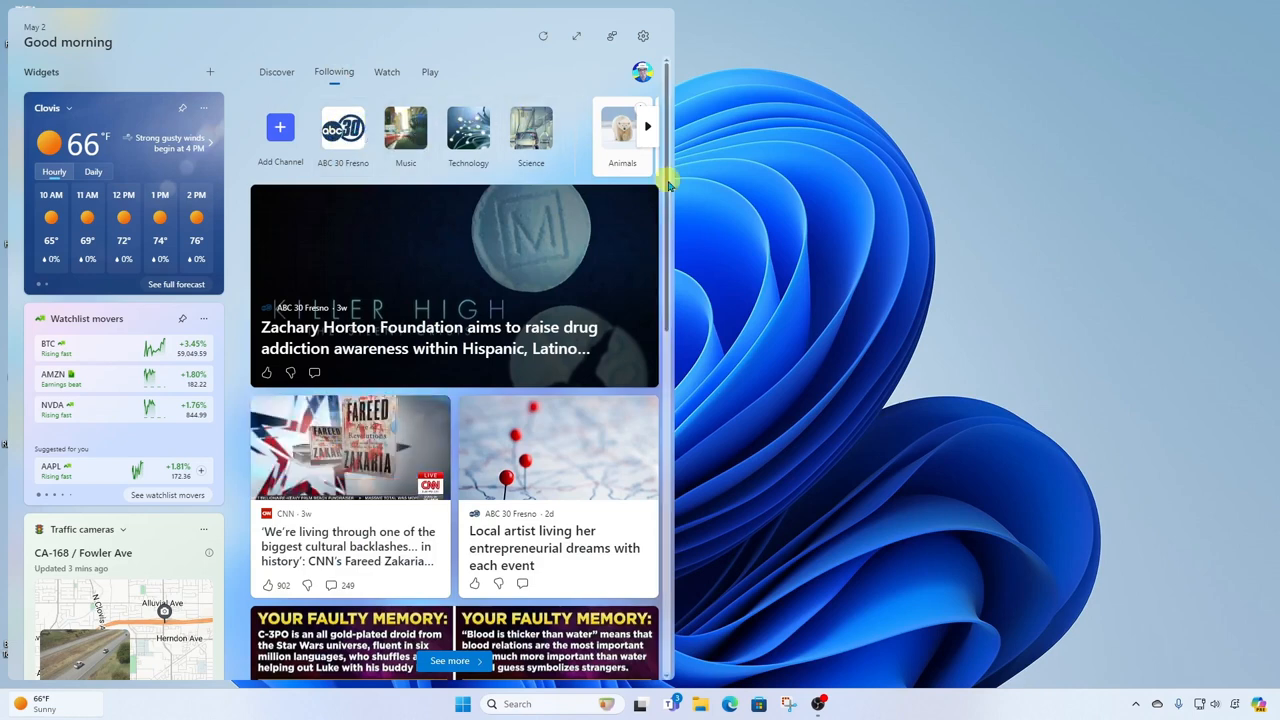
View the Watch videos, then switch to Play and scroll through the game lists.
scroll(down, 3)
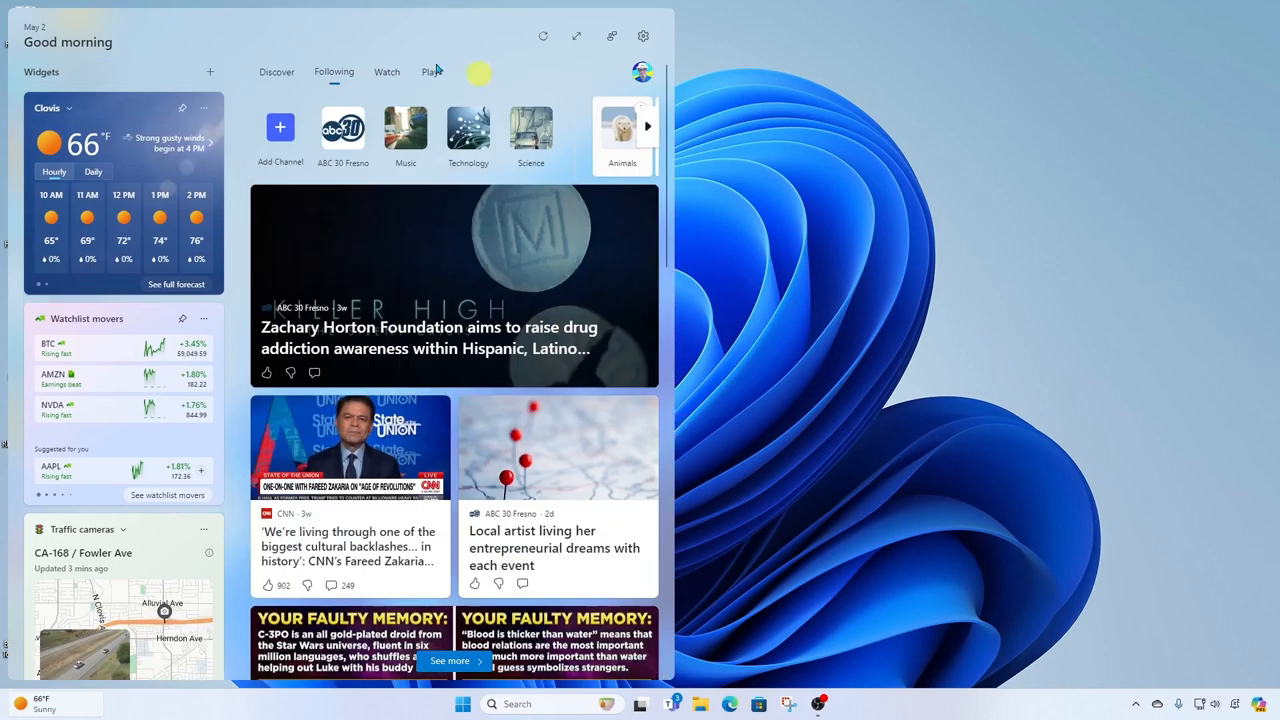
click(386, 71)
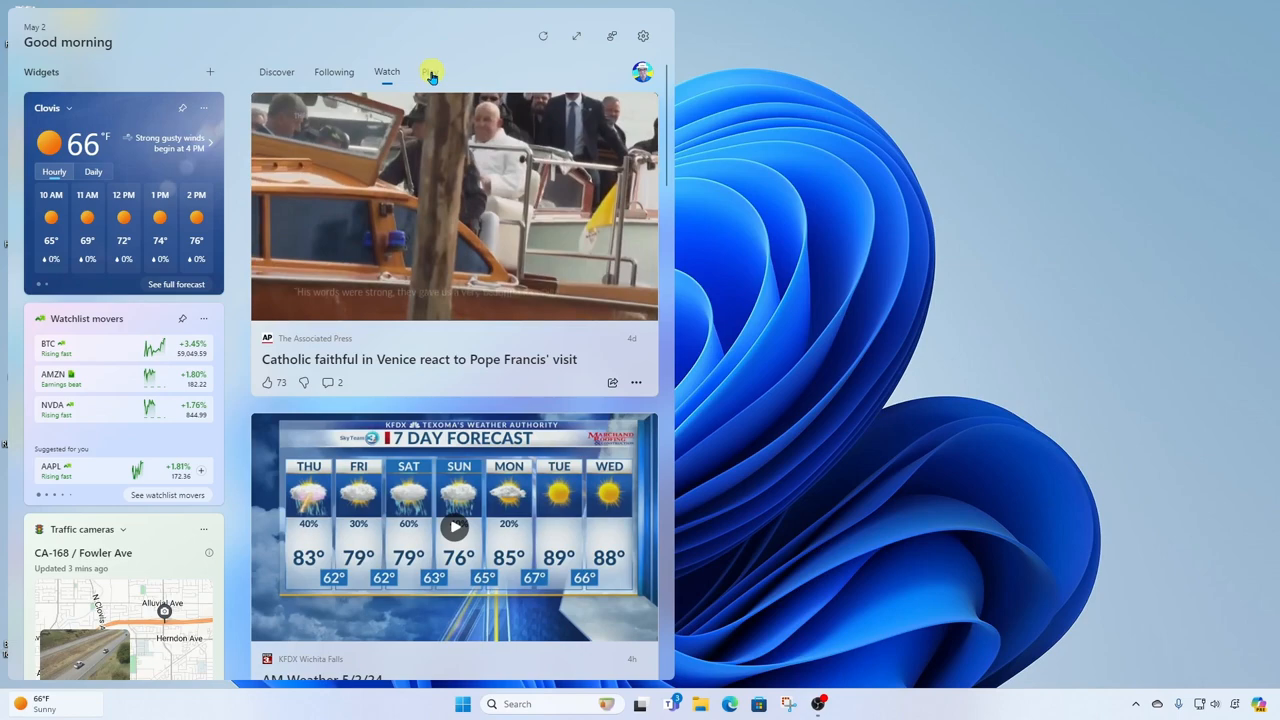
click(430, 71)
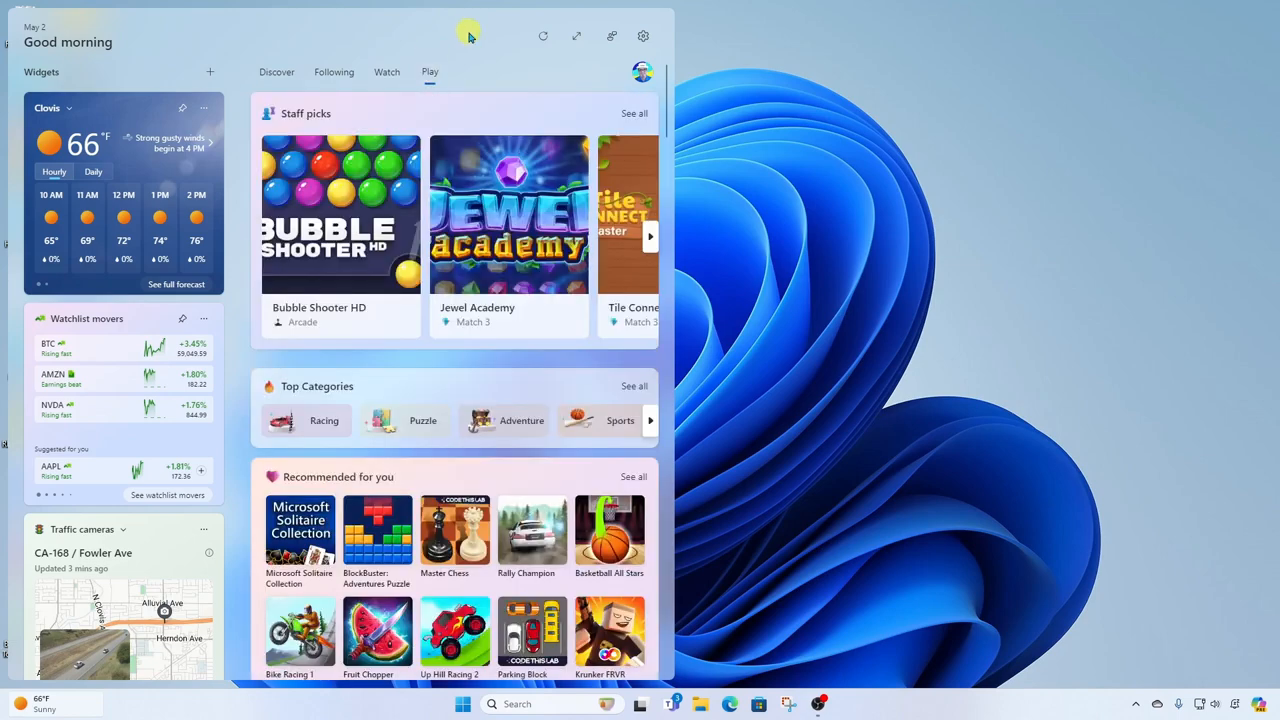
mouse_move(507, 110)
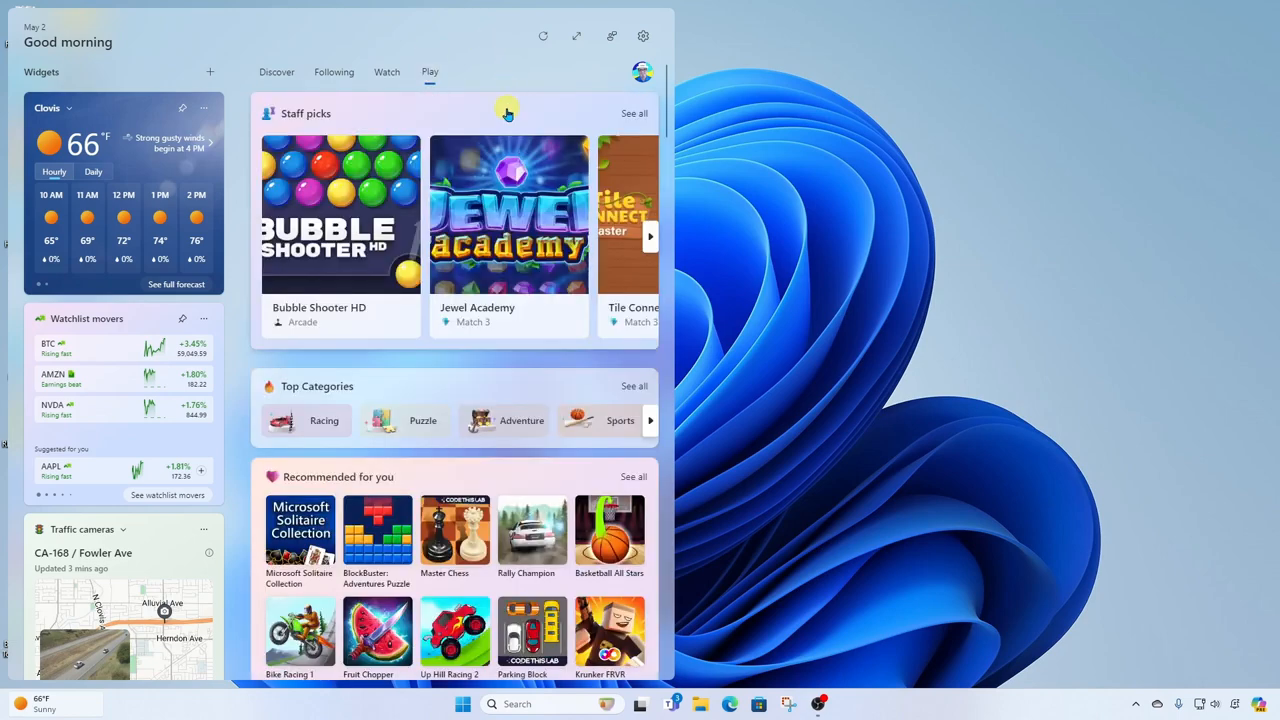
scroll(down, 3)
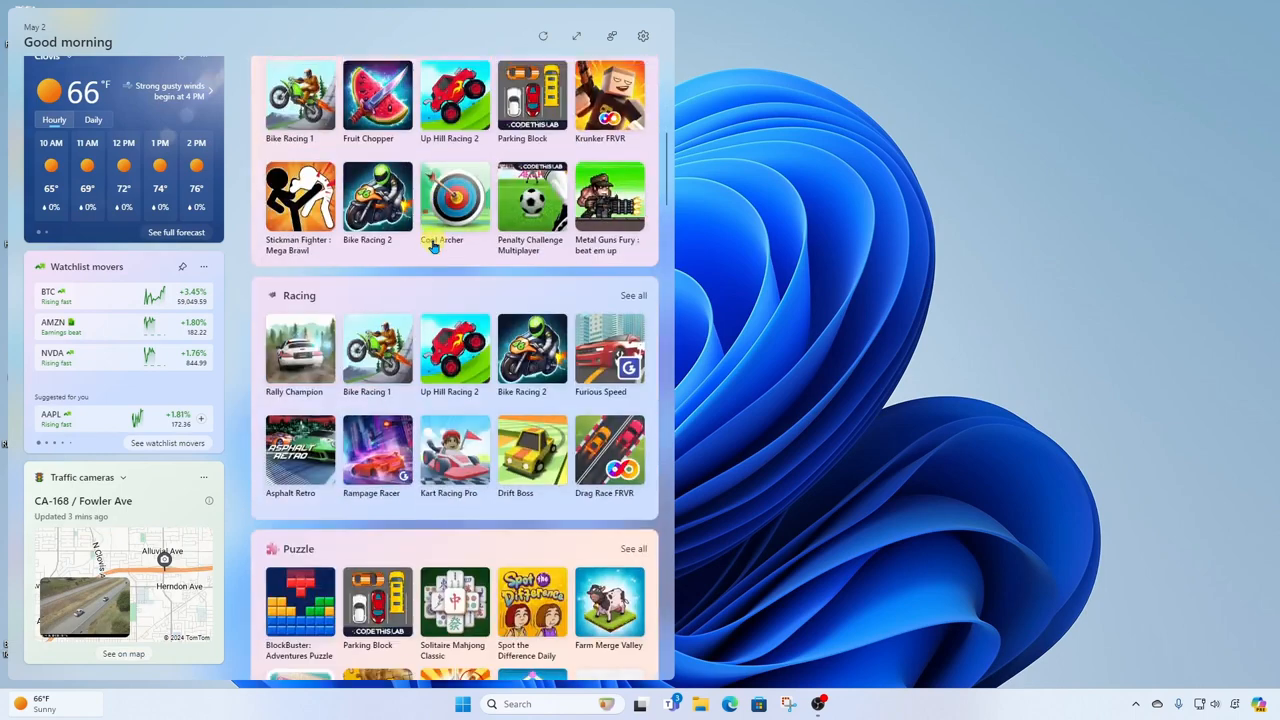
scroll(down, 3)
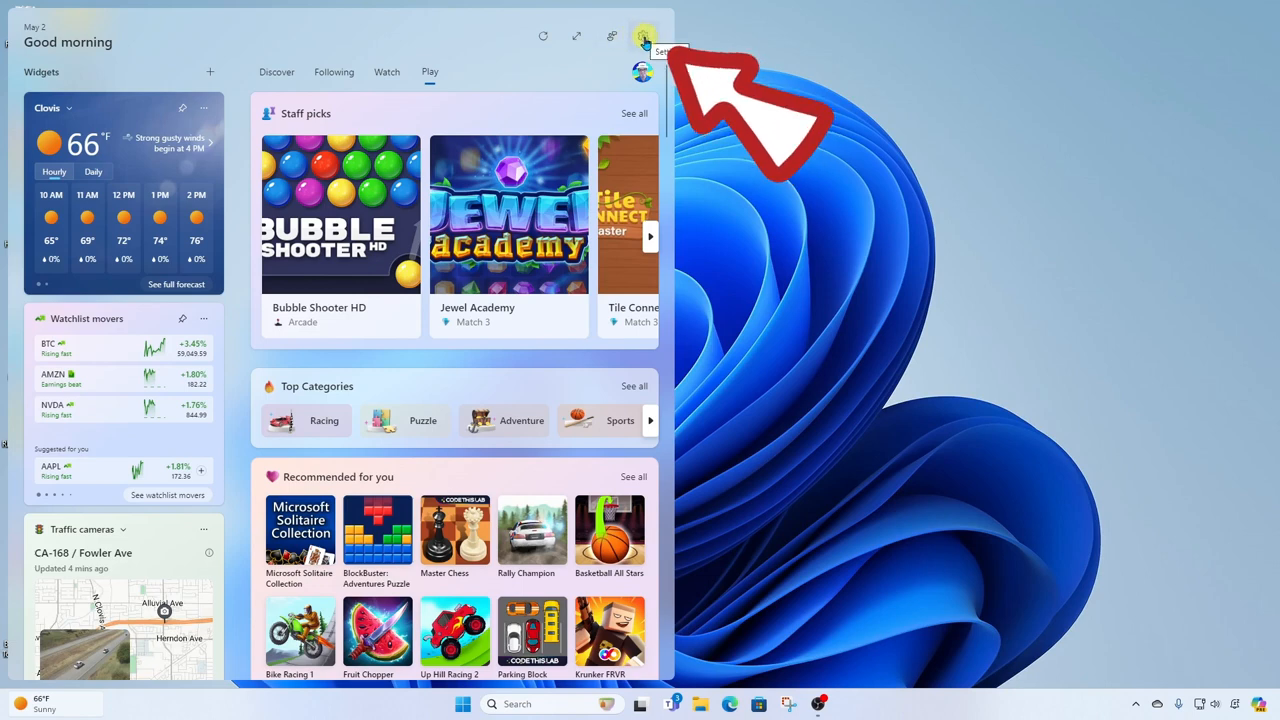
Open the Widgets board's Settings panel from the gear icon.
click(645, 37)
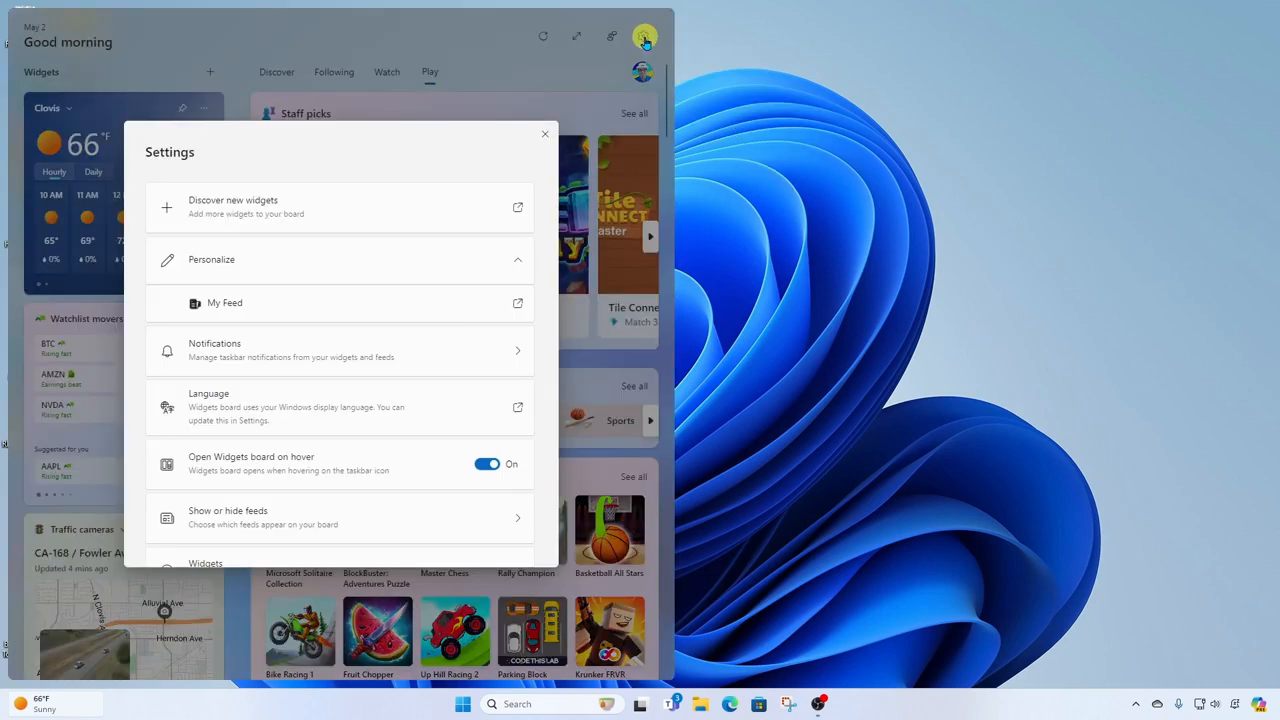
mouse_move(383, 148)
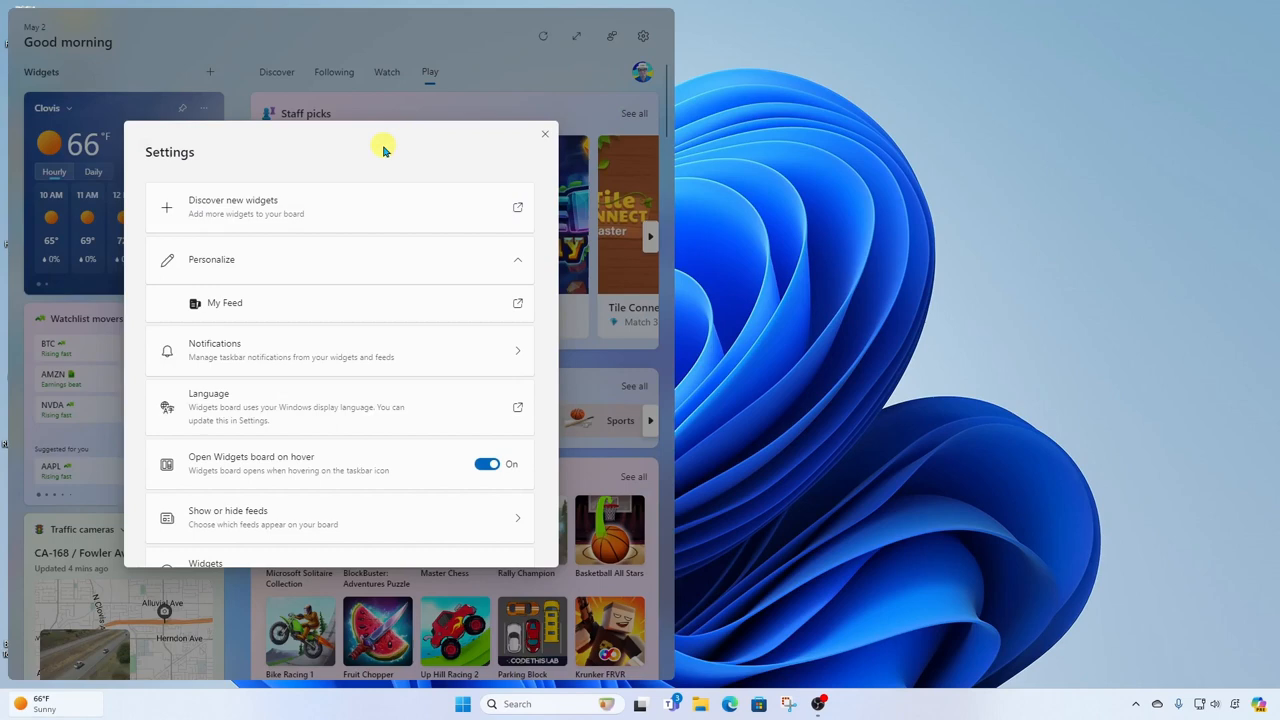
mouse_move(328, 207)
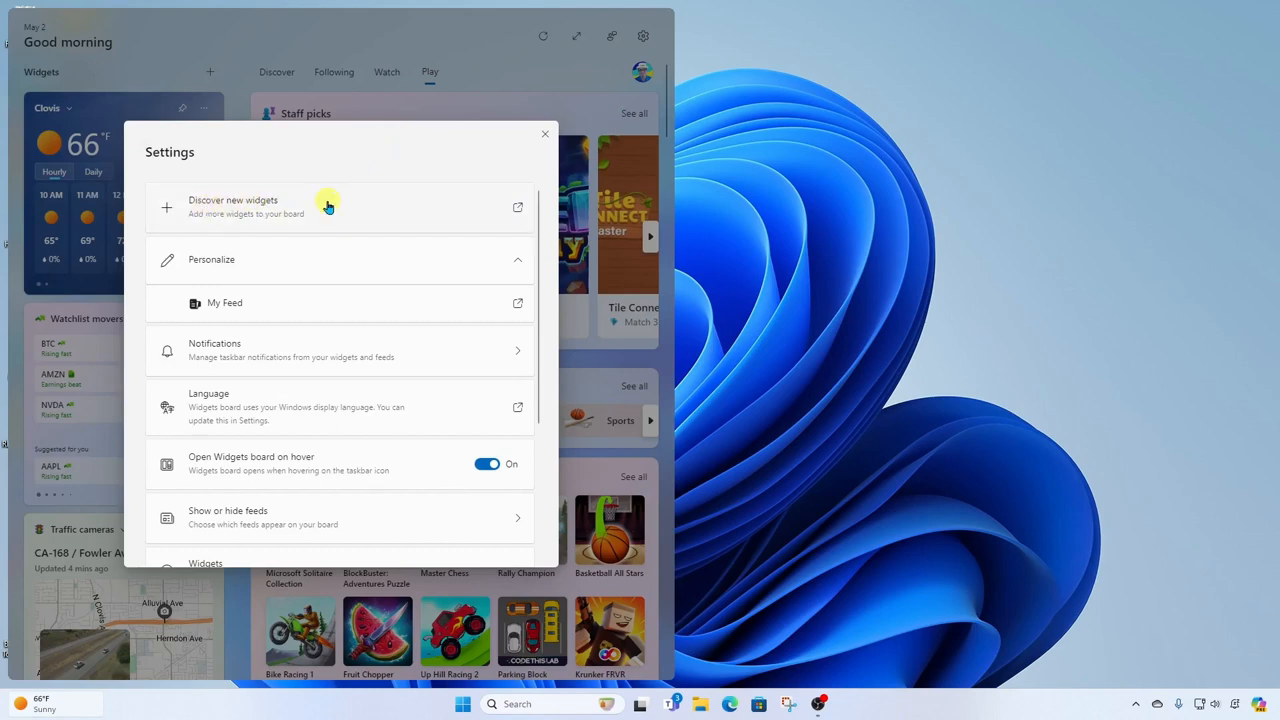
mouse_move(335, 310)
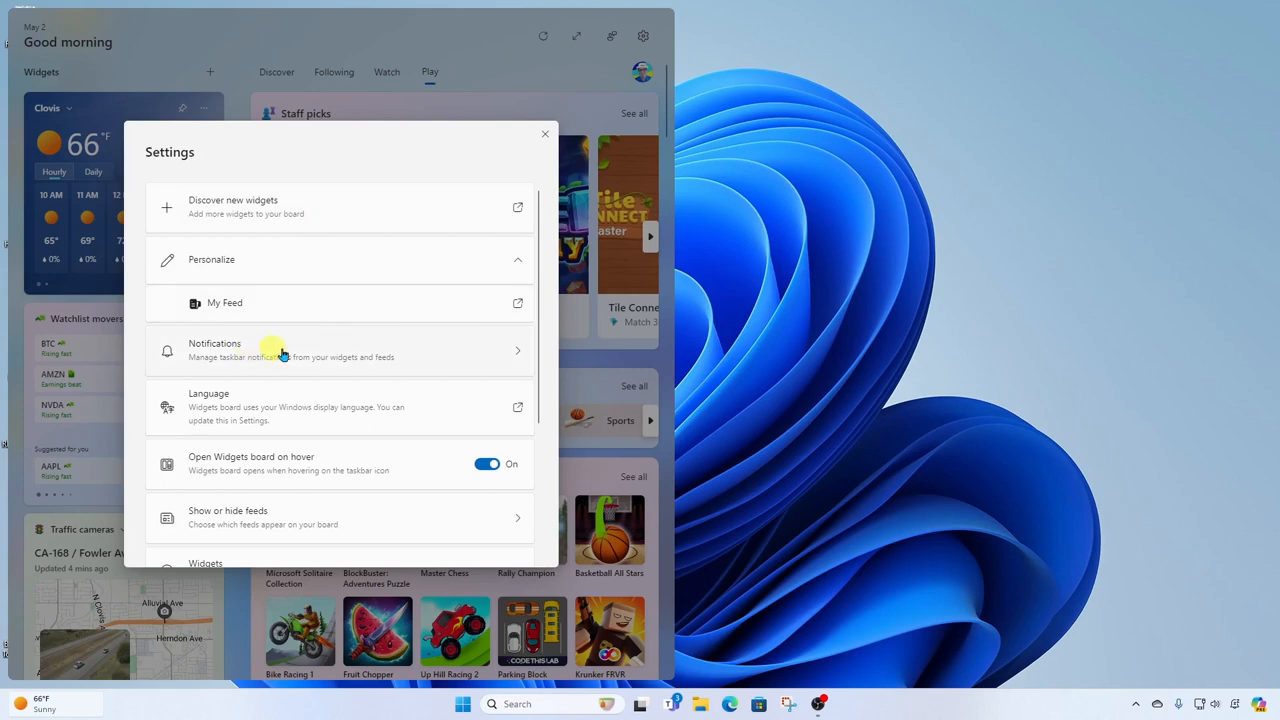
mouse_move(422, 406)
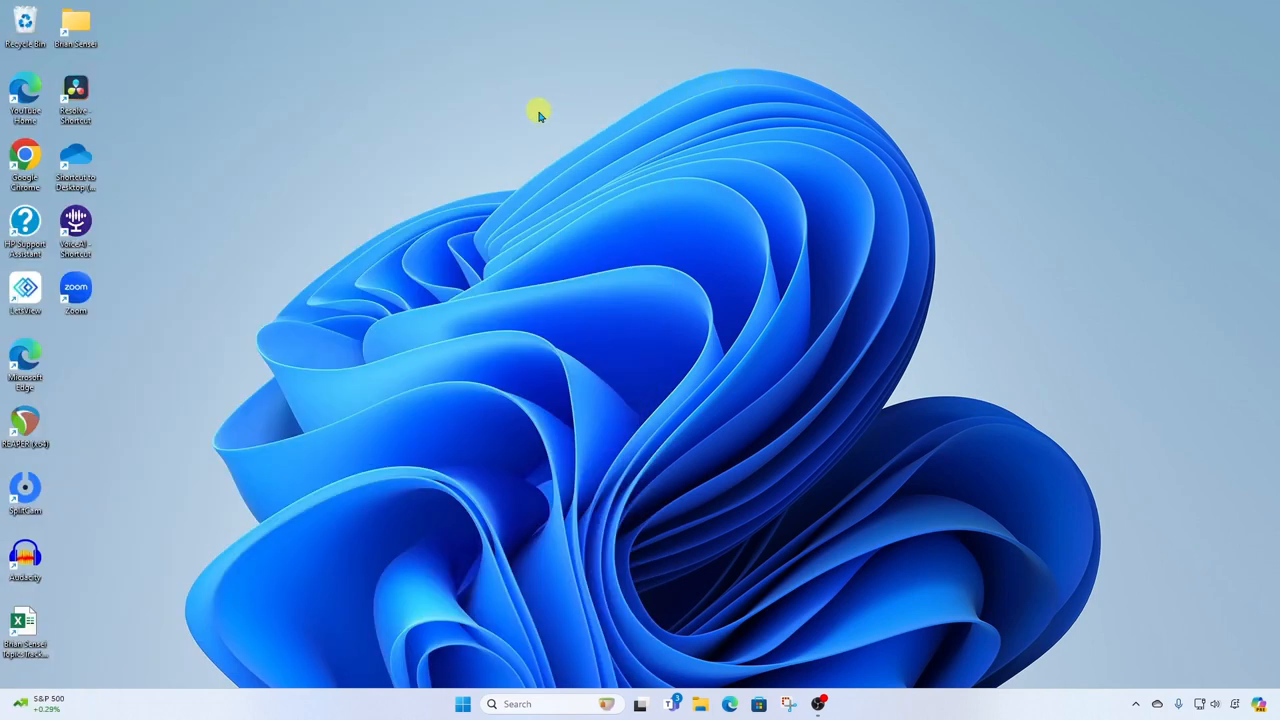
mouse_move(512, 156)
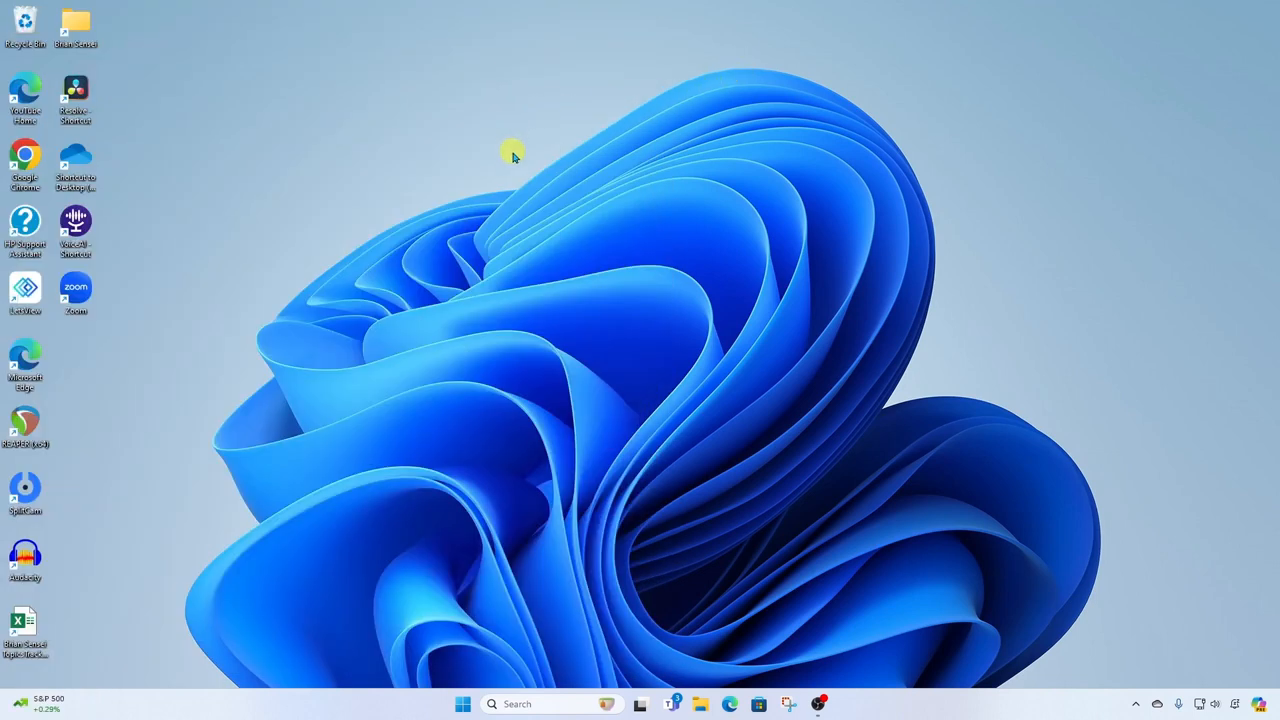
mouse_move(407, 387)
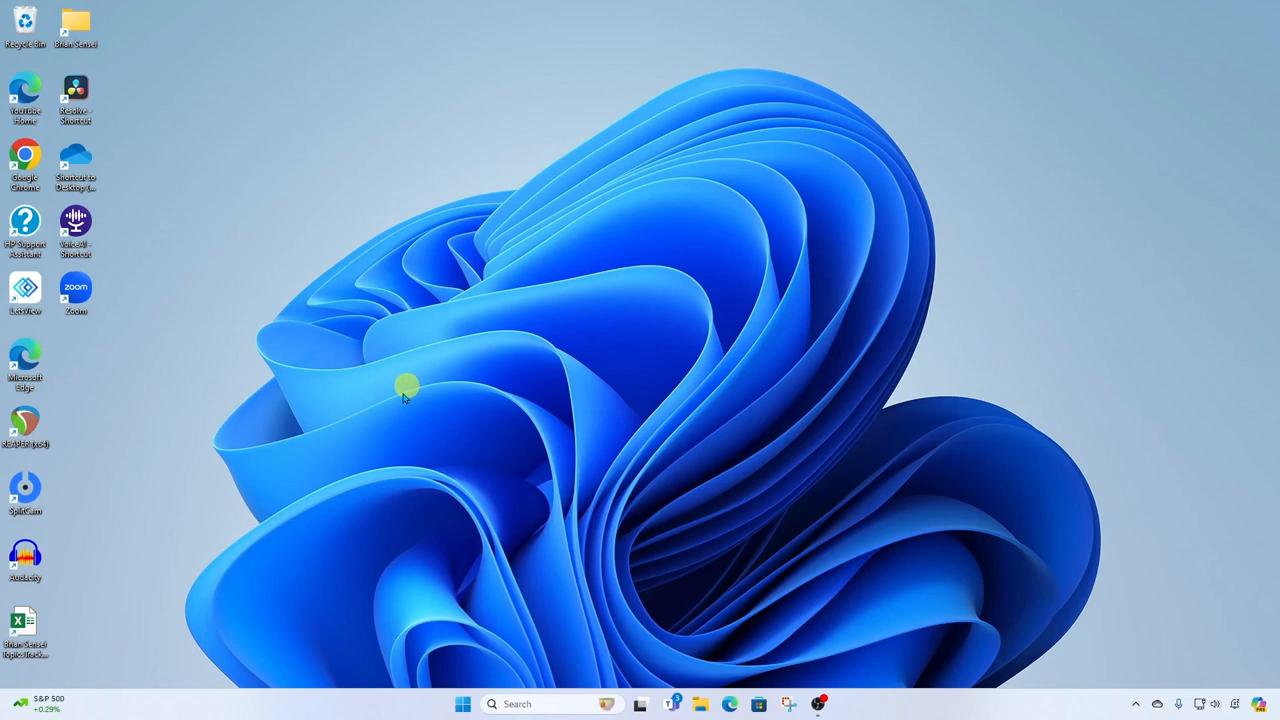
mouse_move(178, 638)
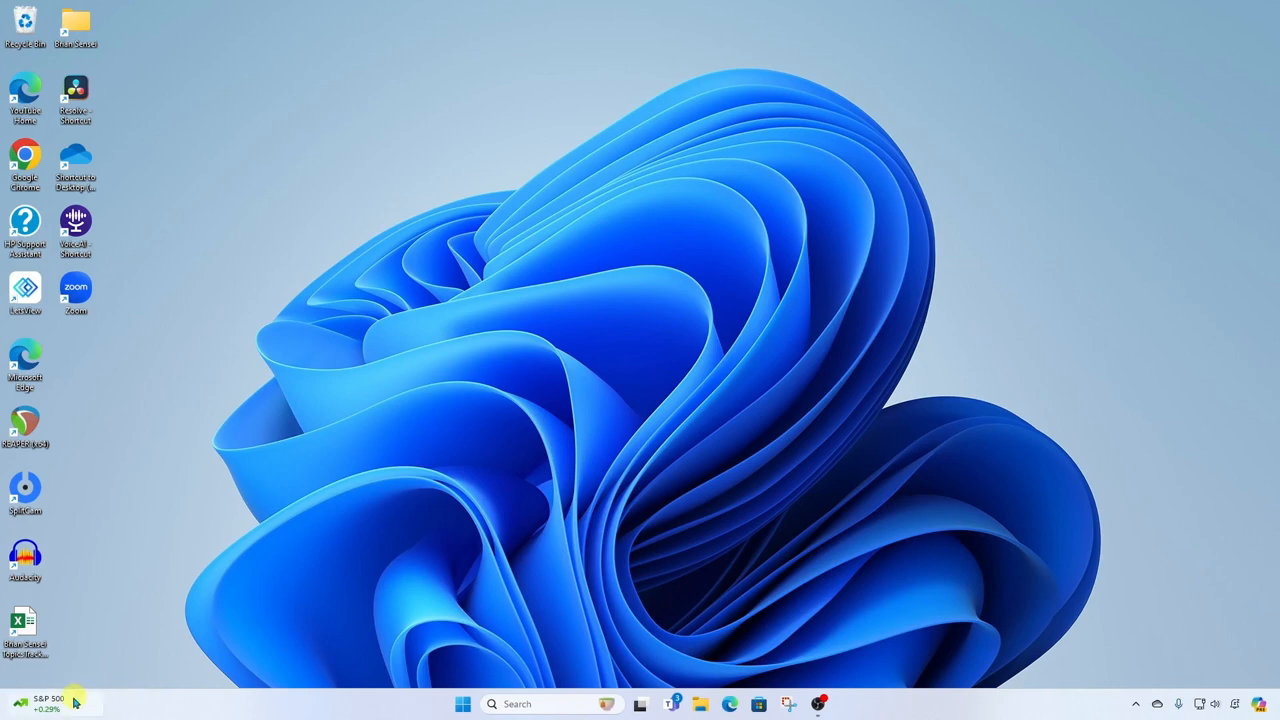
mouse_move(190, 650)
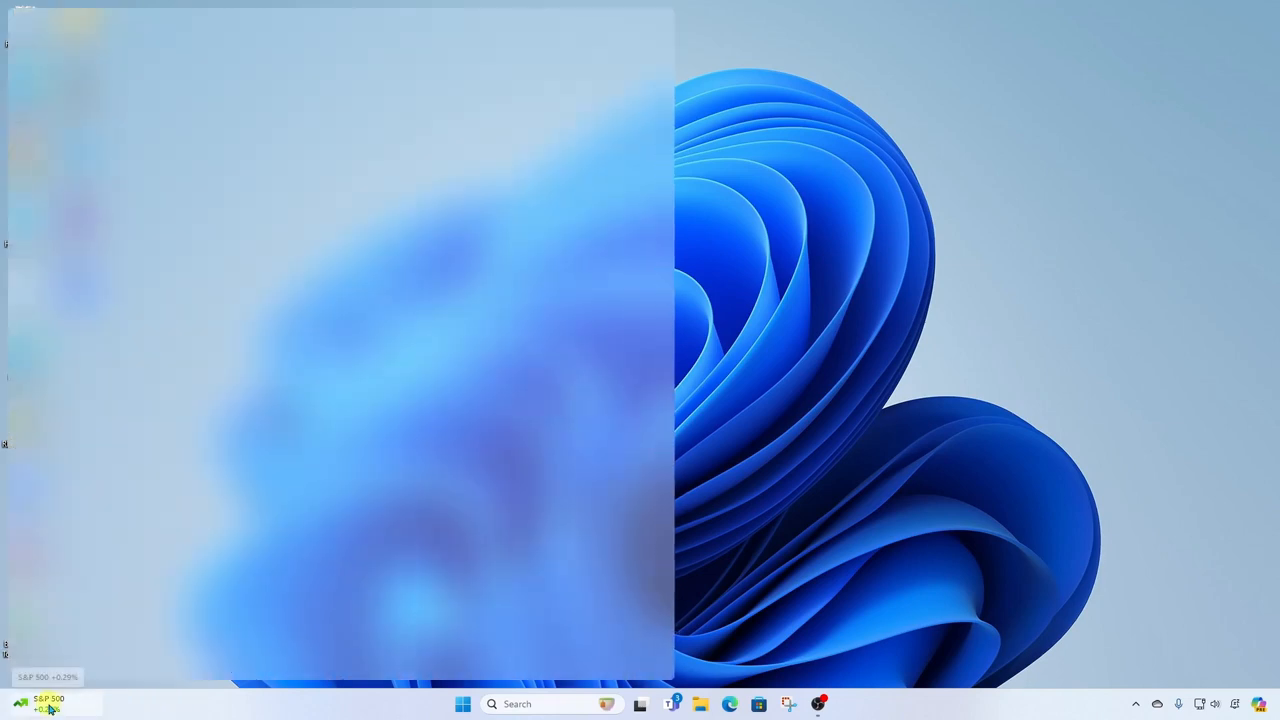
click(47, 703)
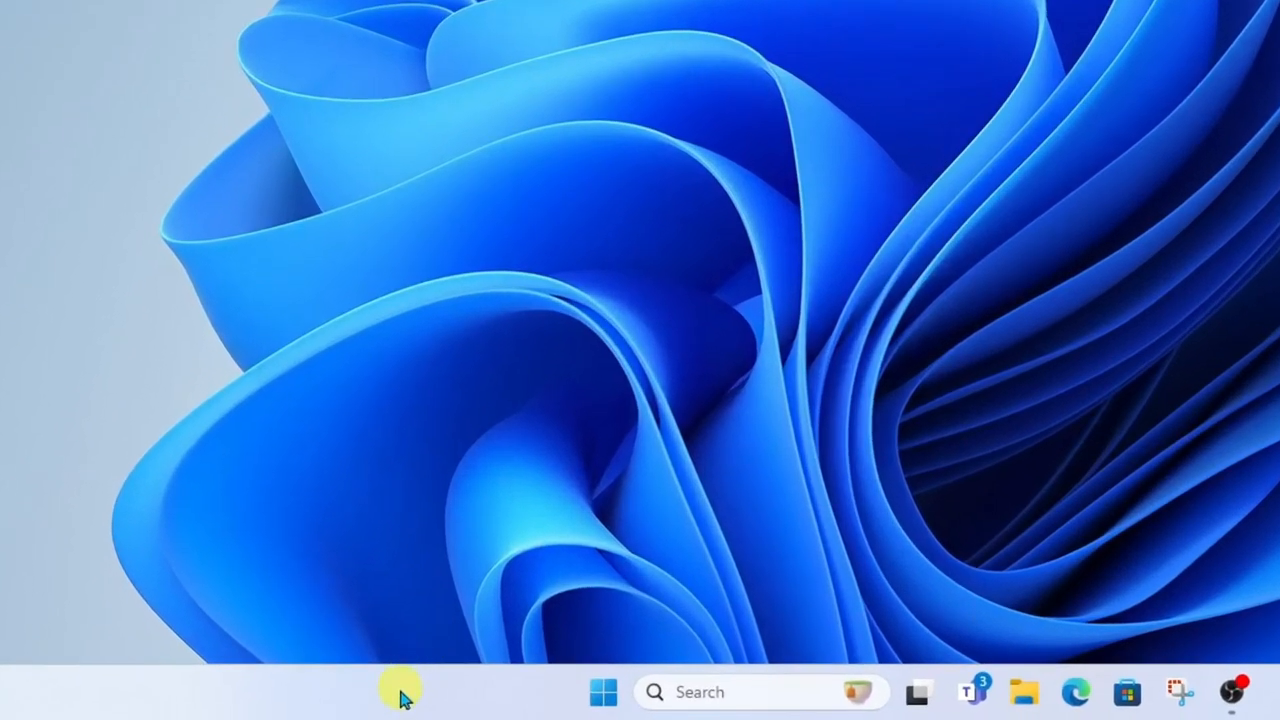
Switch off the Widgets toggle under Taskbar items in Taskbar settings.
right_click(420, 690)
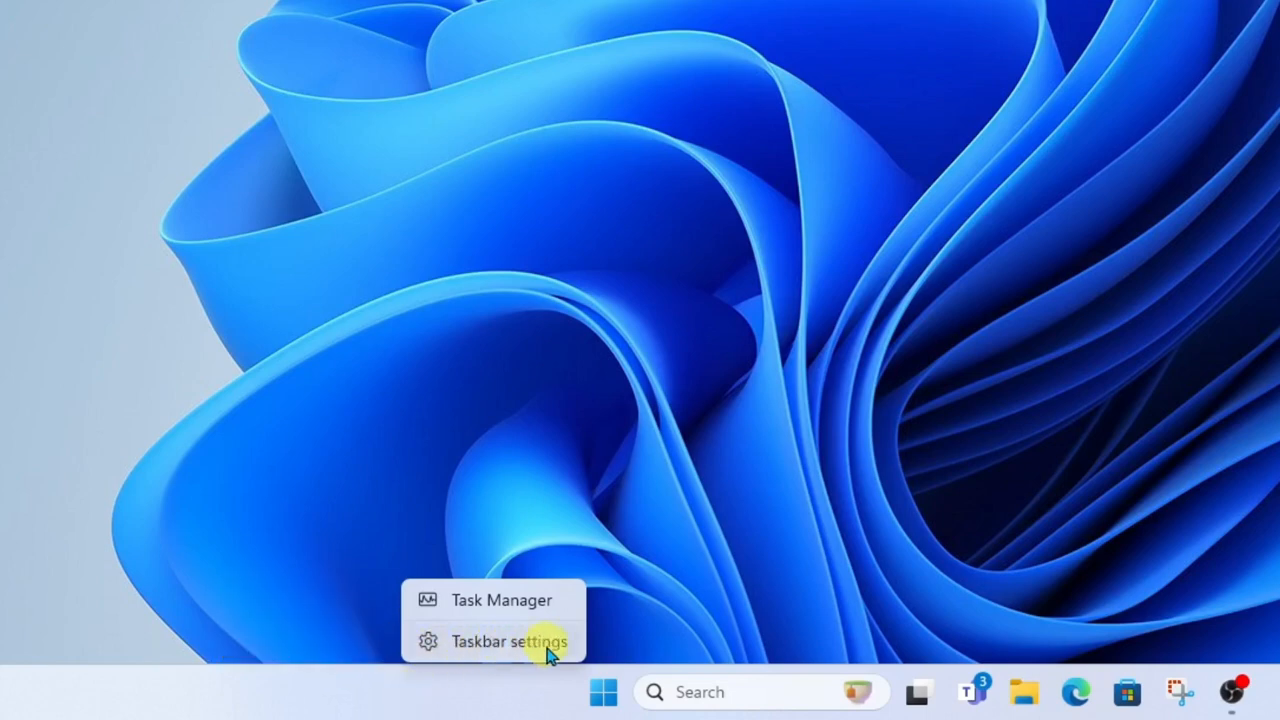
click(510, 641)
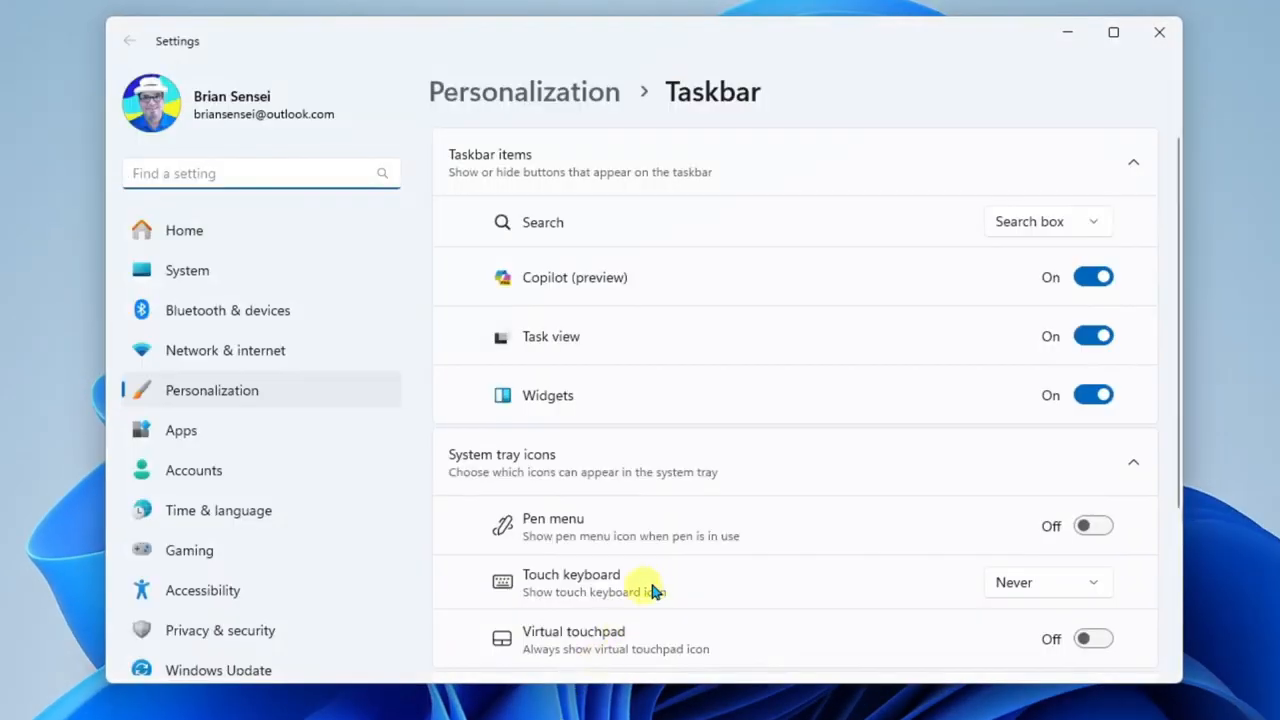
mouse_move(600, 400)
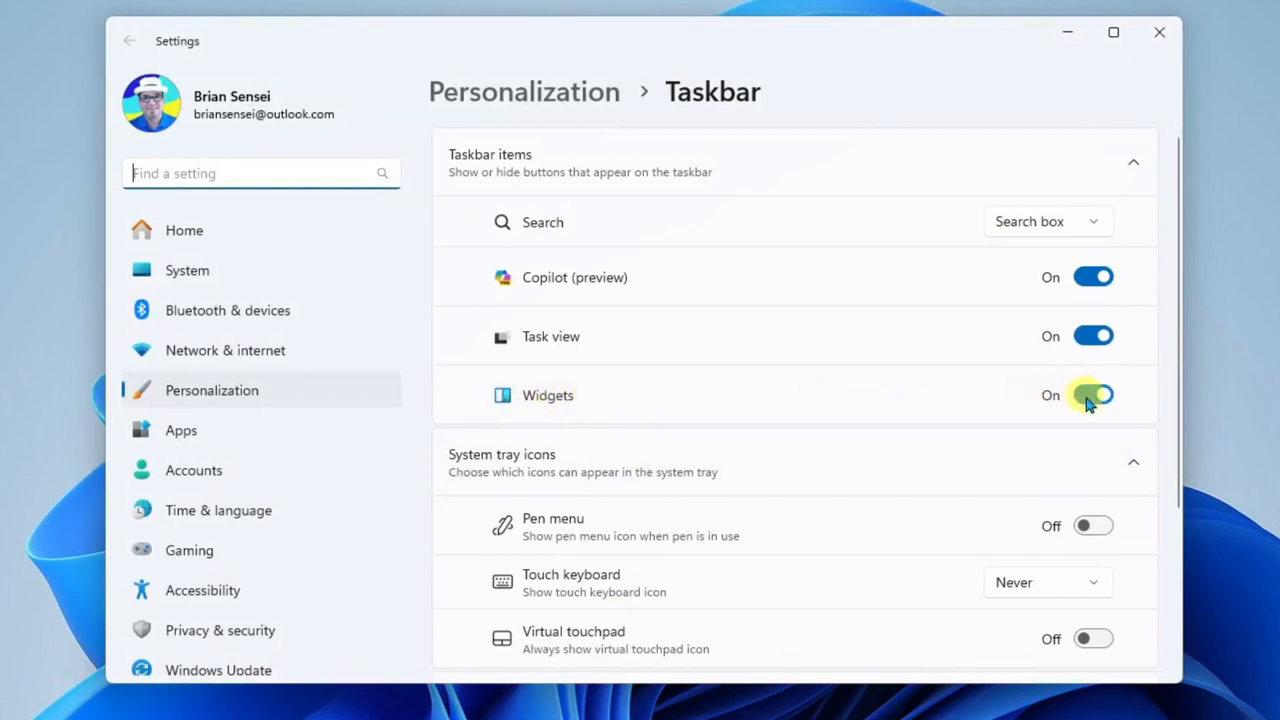
click(1093, 394)
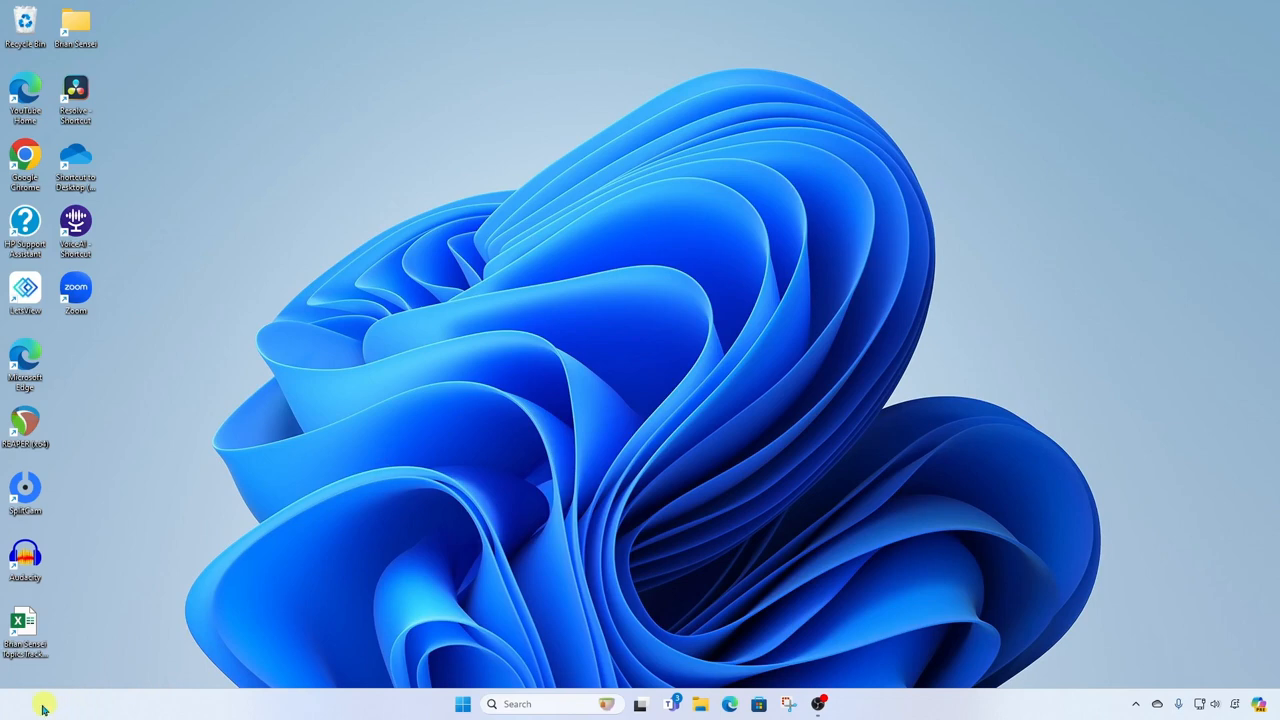
mouse_move(95, 705)
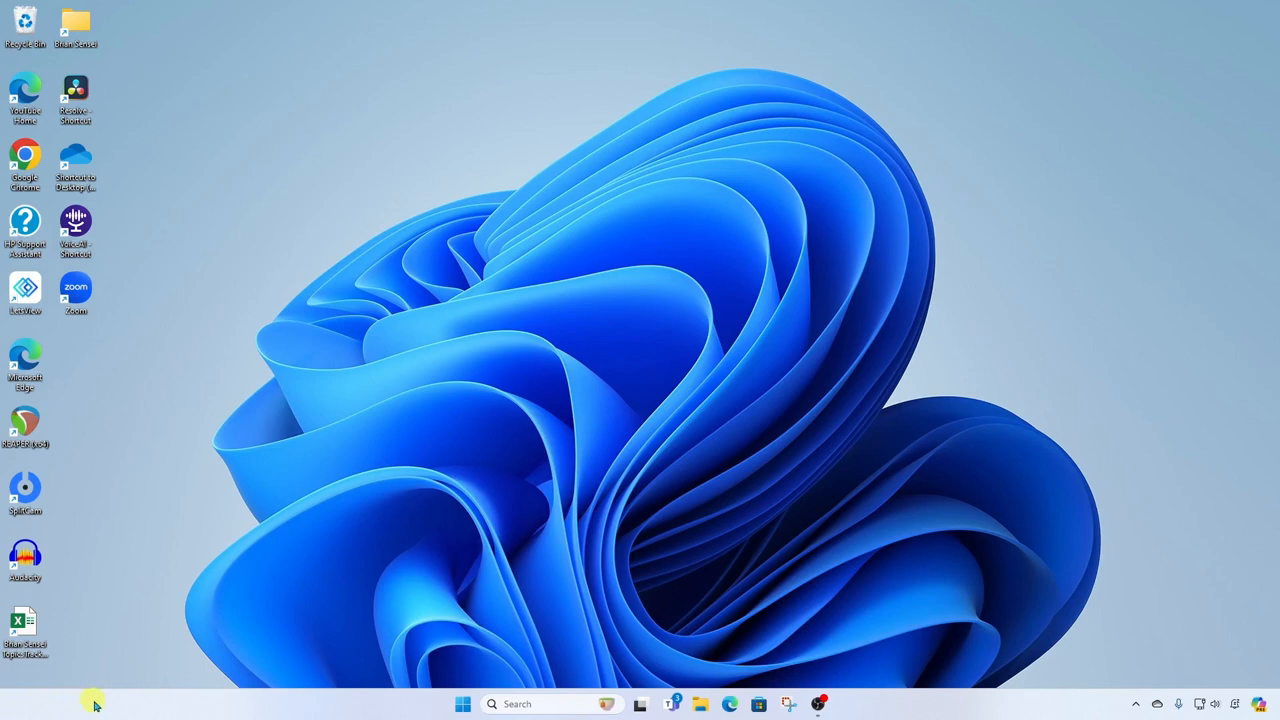
mouse_move(325, 230)
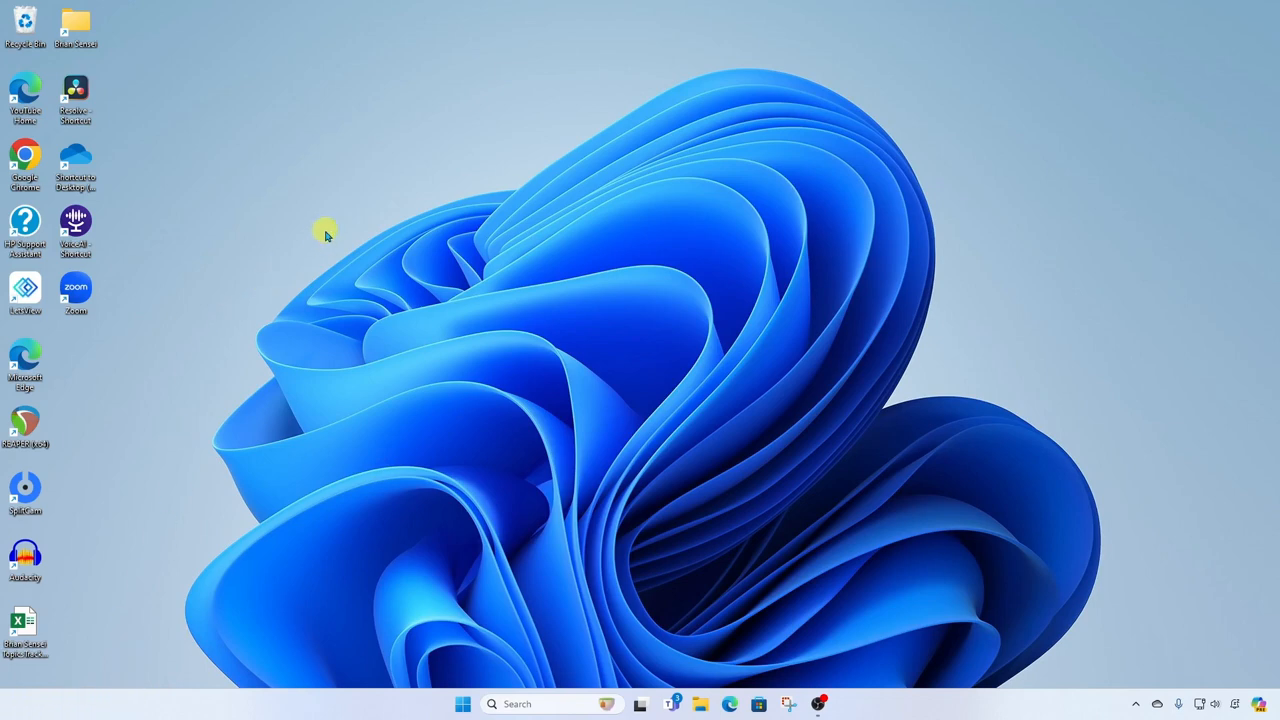